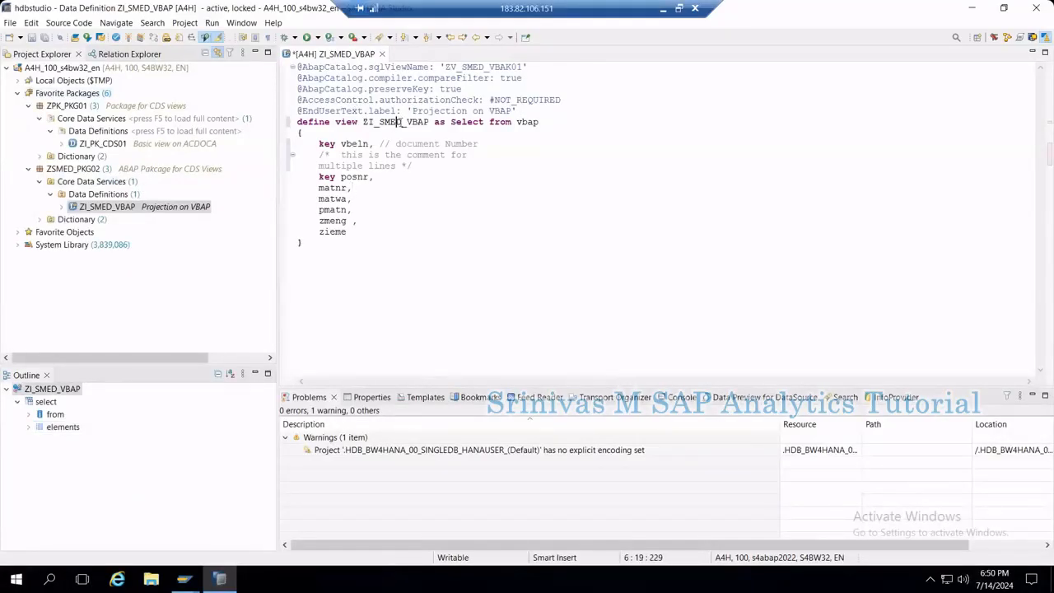
Highlight the sqlViewName annotation pointing to the generated SQL view ZV_SMED_VBAK01.
{"action": "double_click", "coordinate": [395, 122]}
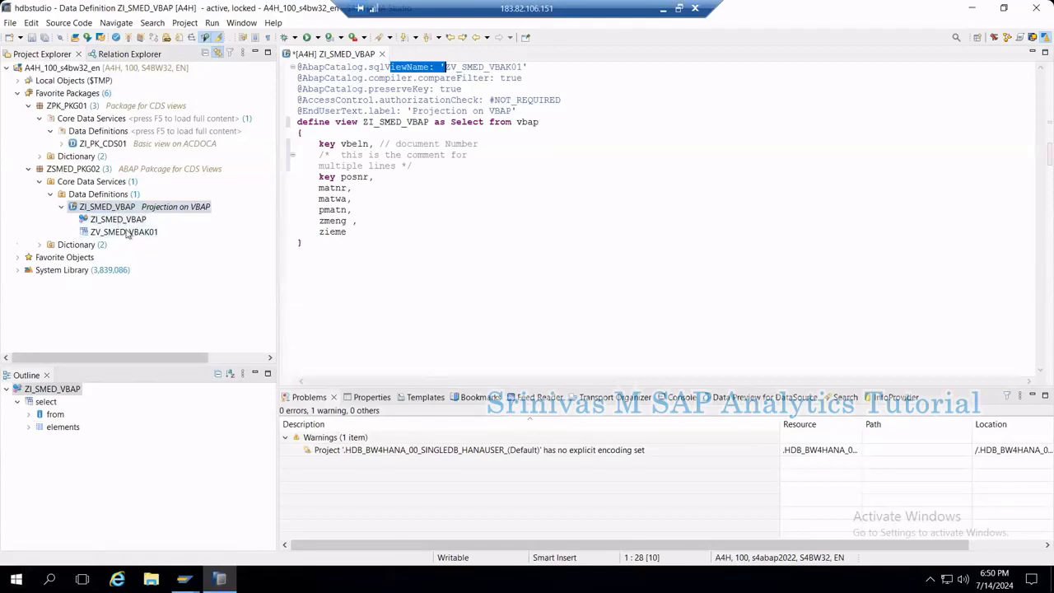
{"action": "mouse_move", "coordinate": [135, 247]}
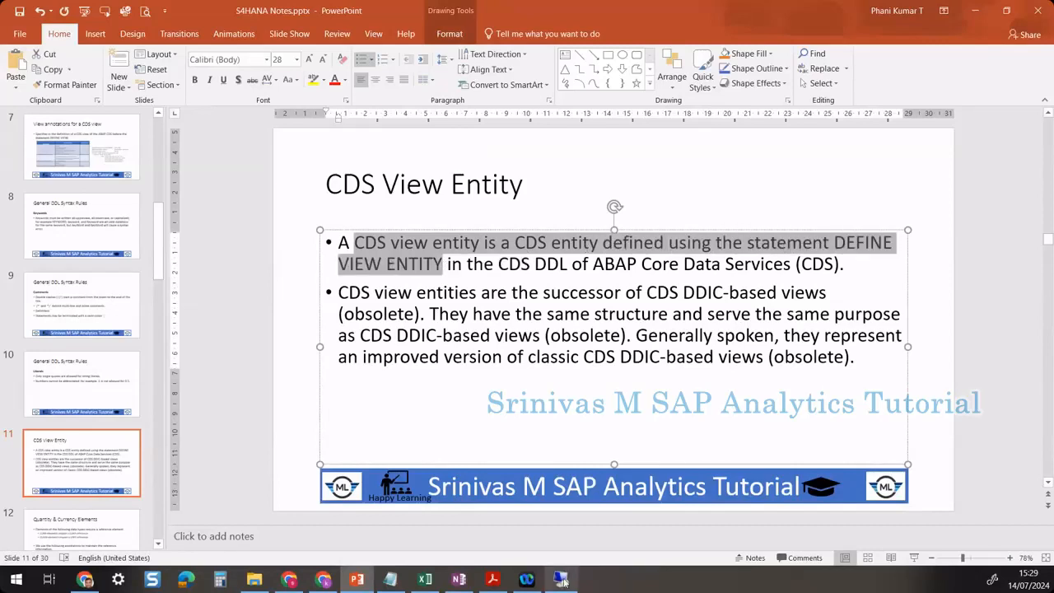
Highlight 'View Entity', the same-structure sentence and DEFINE VIEW ENTITY on slide 11, then return to the studio.
{"action": "left_click", "coordinate": [219, 580]}
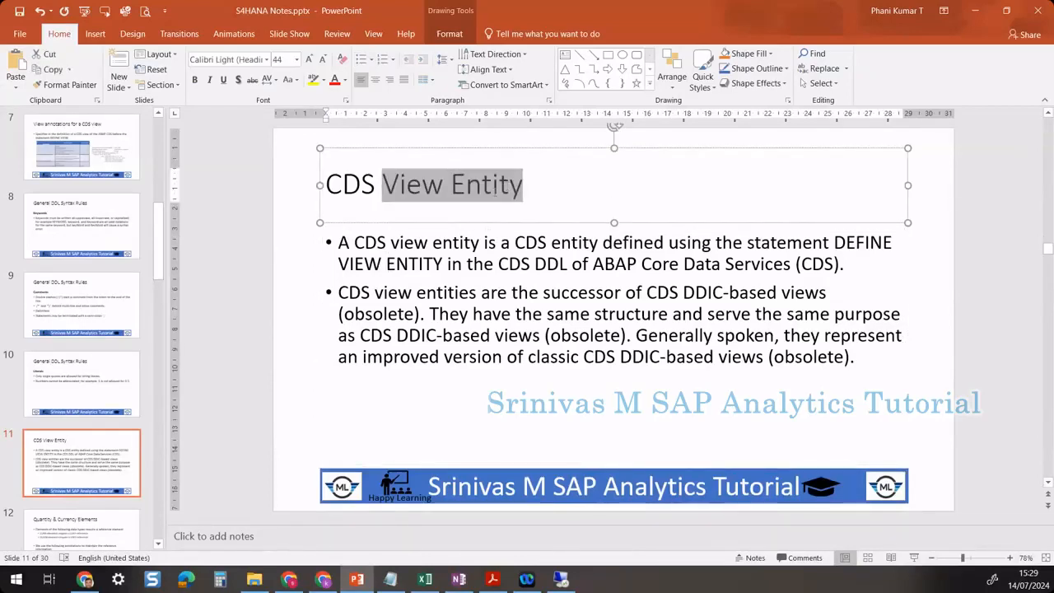
{"action": "mouse_move", "coordinate": [430, 234]}
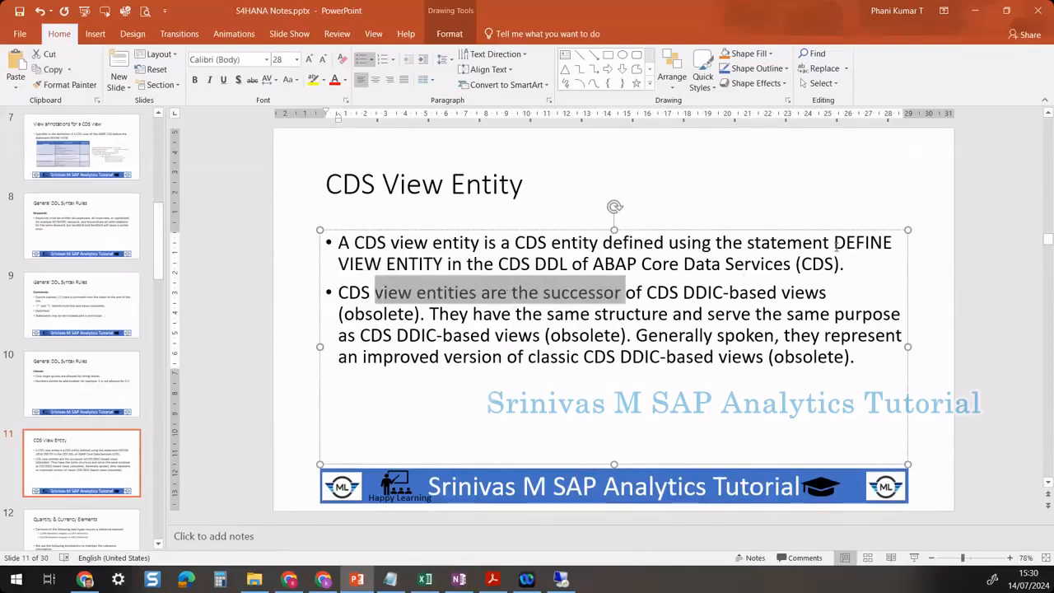
{"action": "mouse_move", "coordinate": [707, 290]}
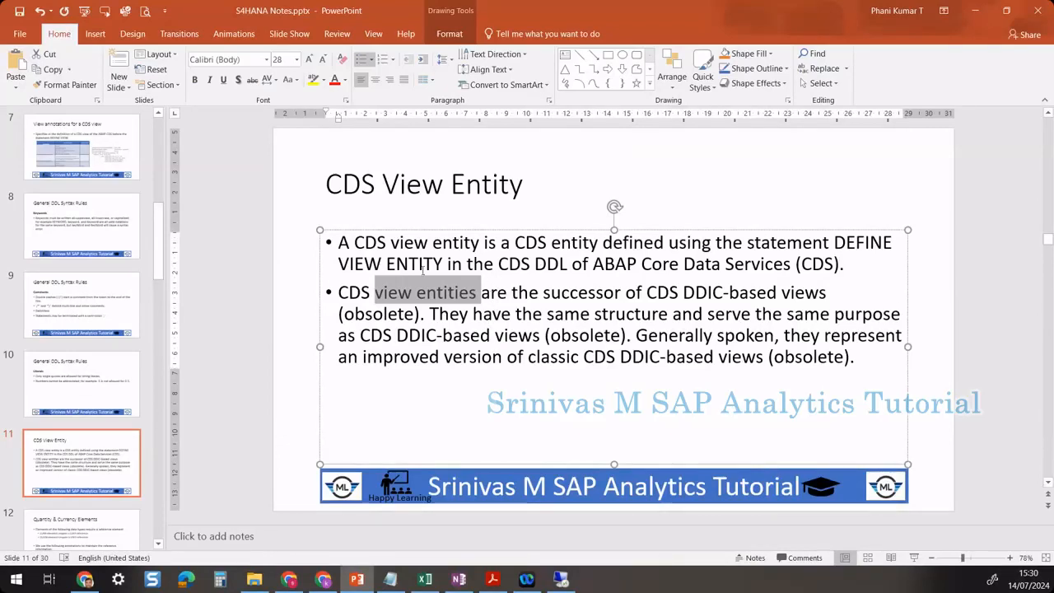
{"action": "mouse_move", "coordinate": [455, 303]}
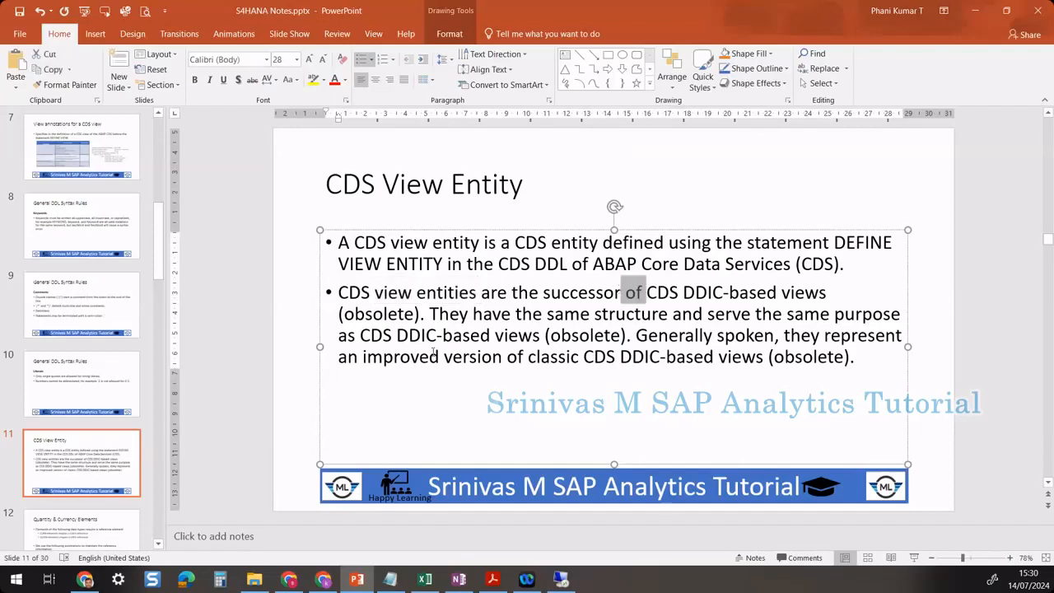
{"action": "left_click_drag", "start_coordinate": [430, 313], "coordinate": [751, 313]}
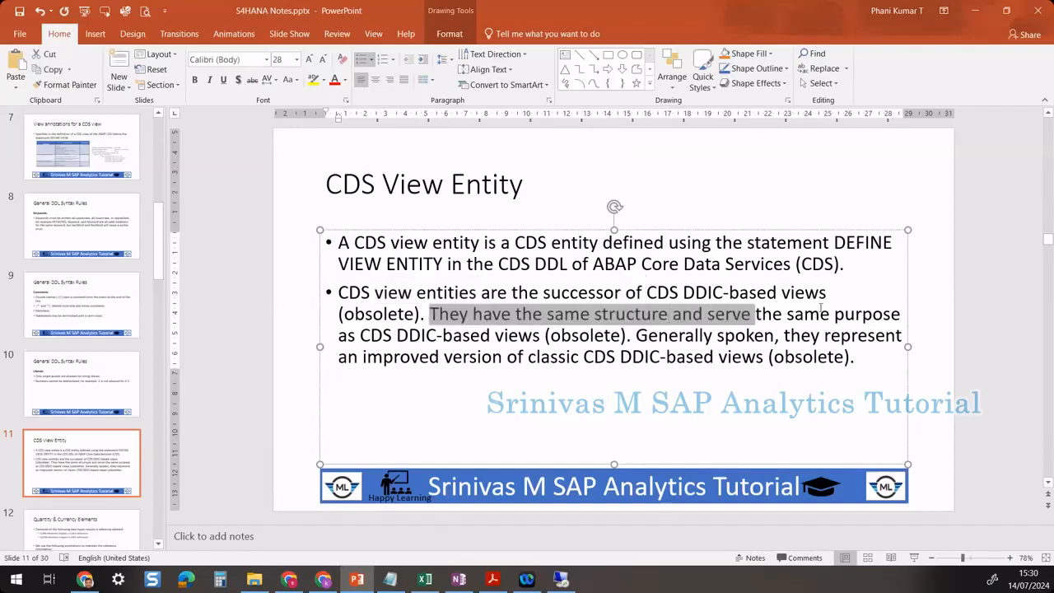
{"action": "left_click_drag", "start_coordinate": [749, 313], "coordinate": [488, 336]}
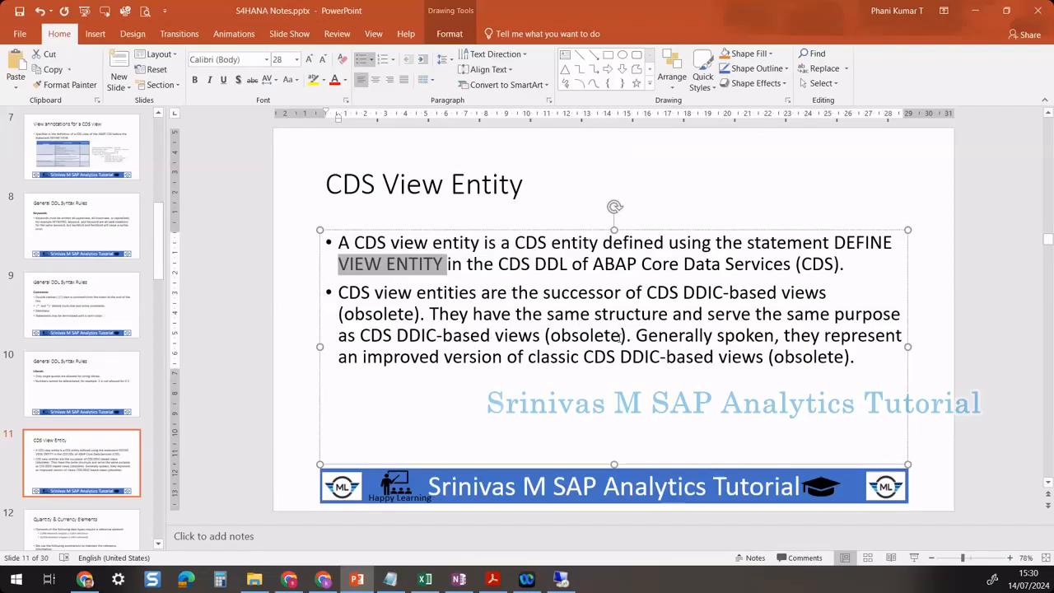
{"action": "left_click_drag", "start_coordinate": [445, 356], "coordinate": [620, 356]}
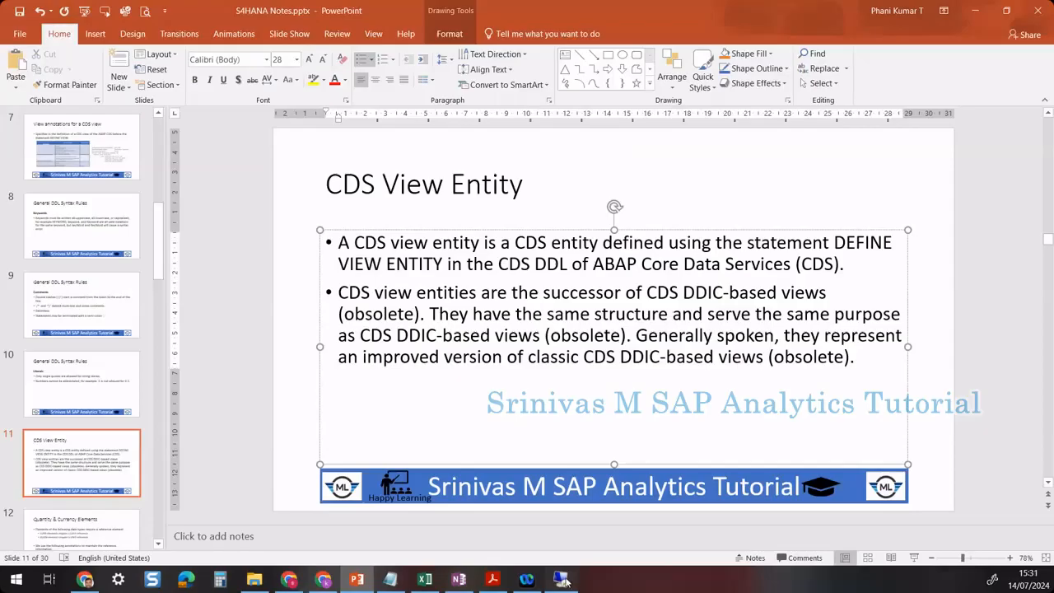
{"action": "left_click", "coordinate": [221, 579]}
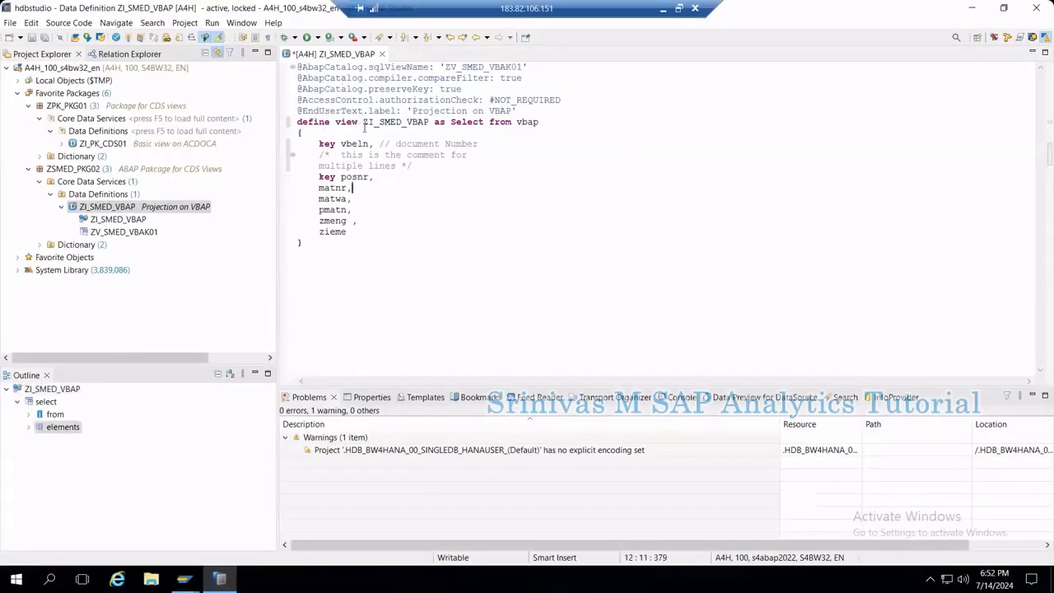
Start a new Data Definition from the Data Definitions folder of package ZSMED_PKG02.
{"action": "double_click", "coordinate": [395, 122]}
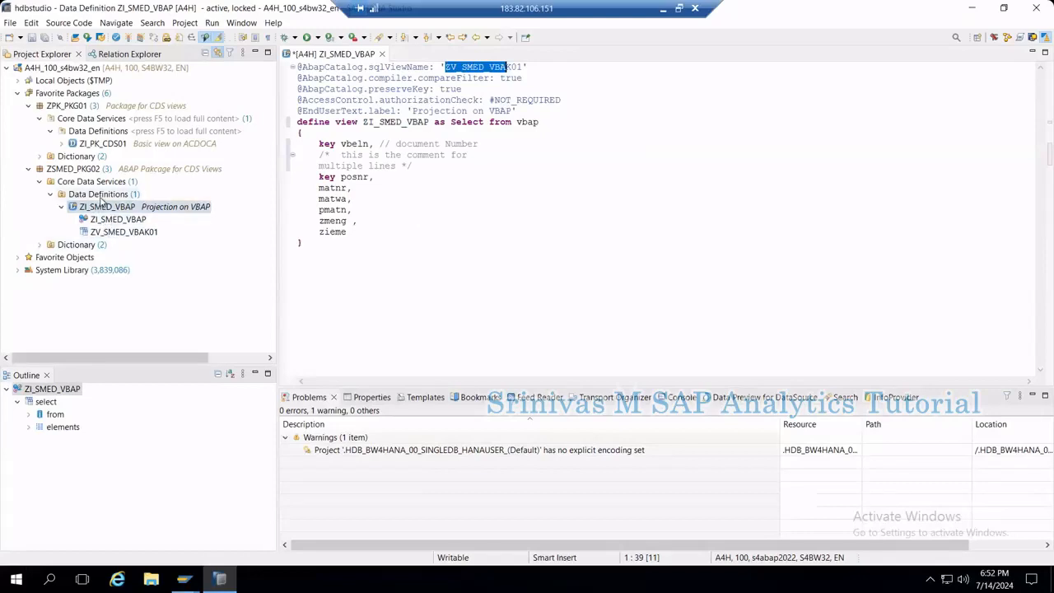
{"action": "right_click", "coordinate": [98, 194]}
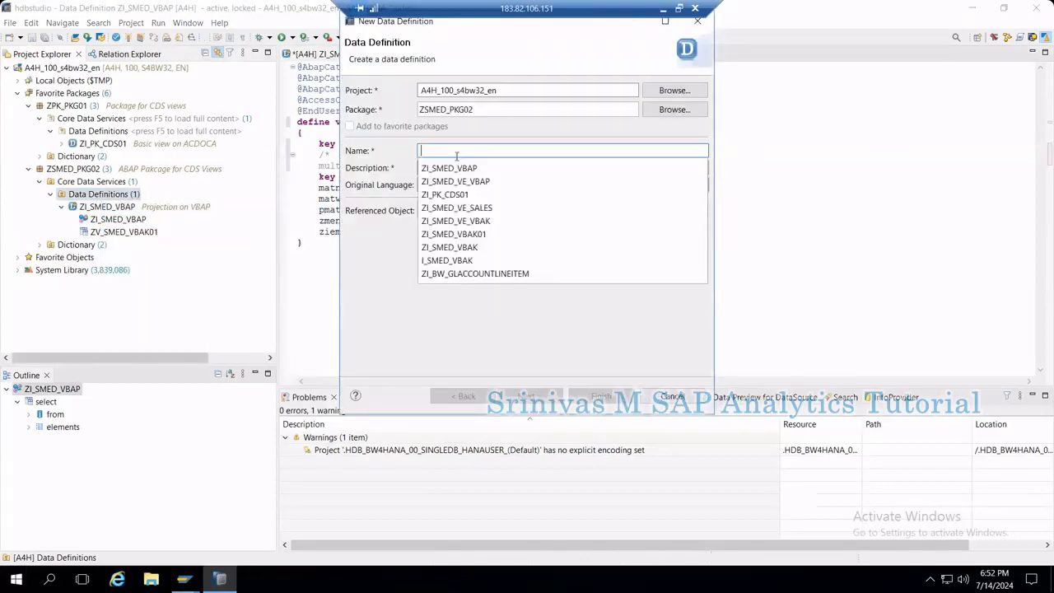
Name the definition ZI_SMED_VE_VBAP with description 'Projection on VBAP - View Entity'.
{"action": "left_click", "coordinate": [448, 168]}
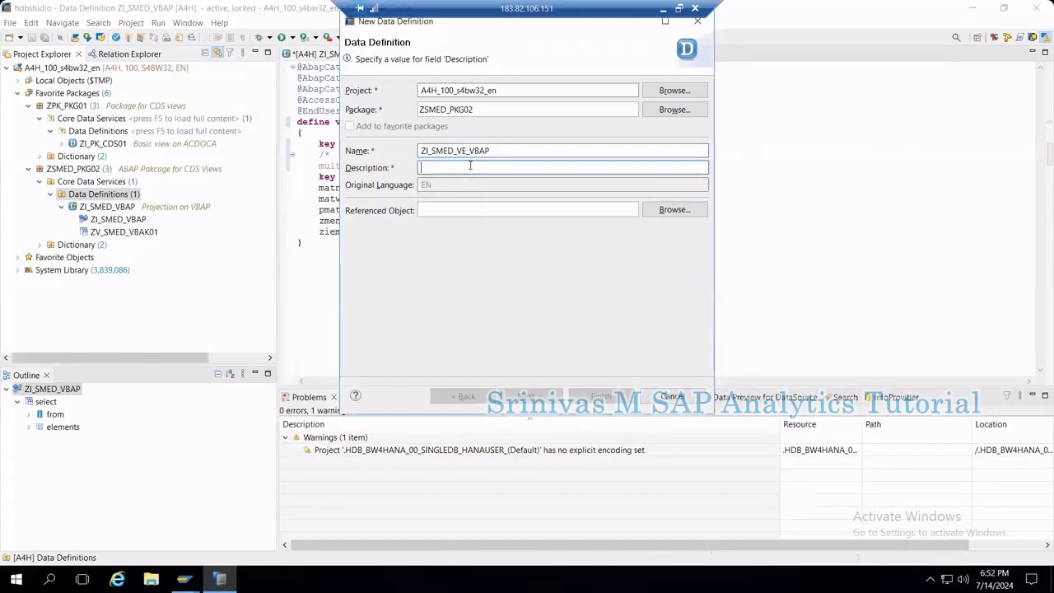
{"action": "type", "text": "Projection on VBAP - View Entity"}
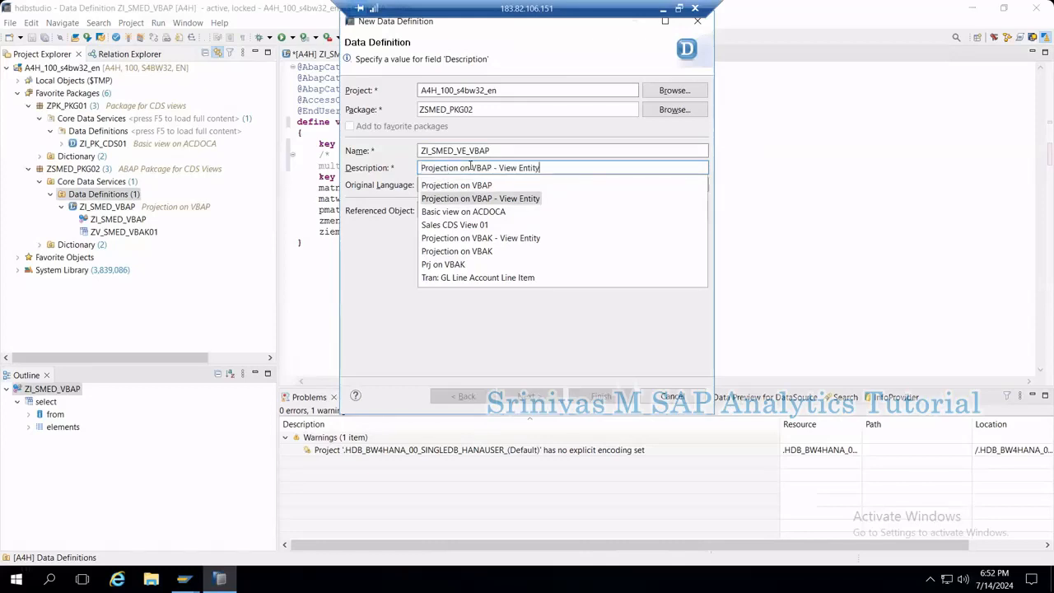
{"action": "left_click", "coordinate": [481, 197]}
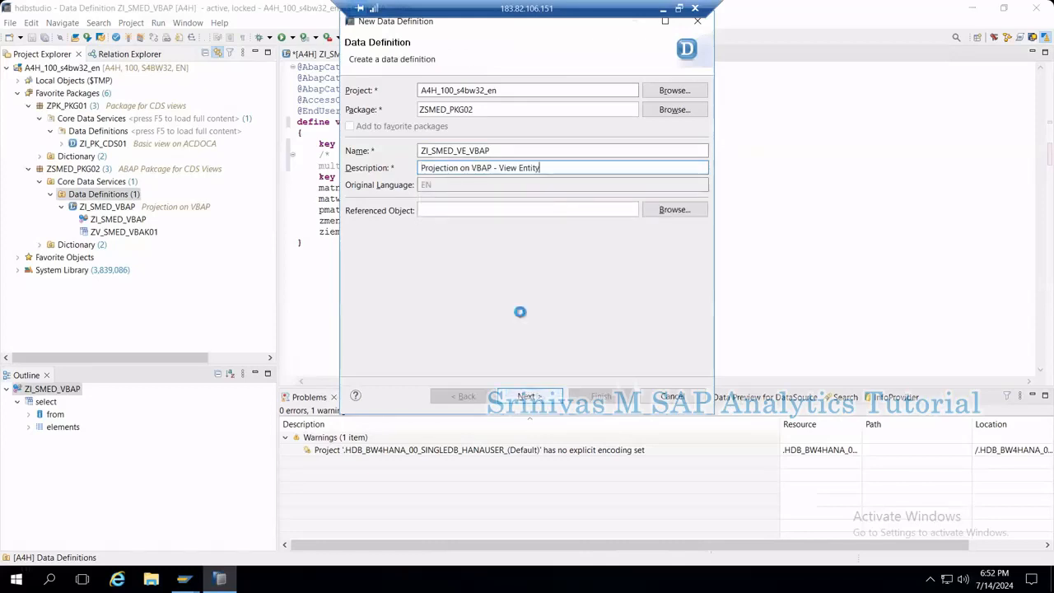
Base the new definition on the Define View Entity template and finish the wizard.
{"action": "left_click", "coordinate": [527, 396]}
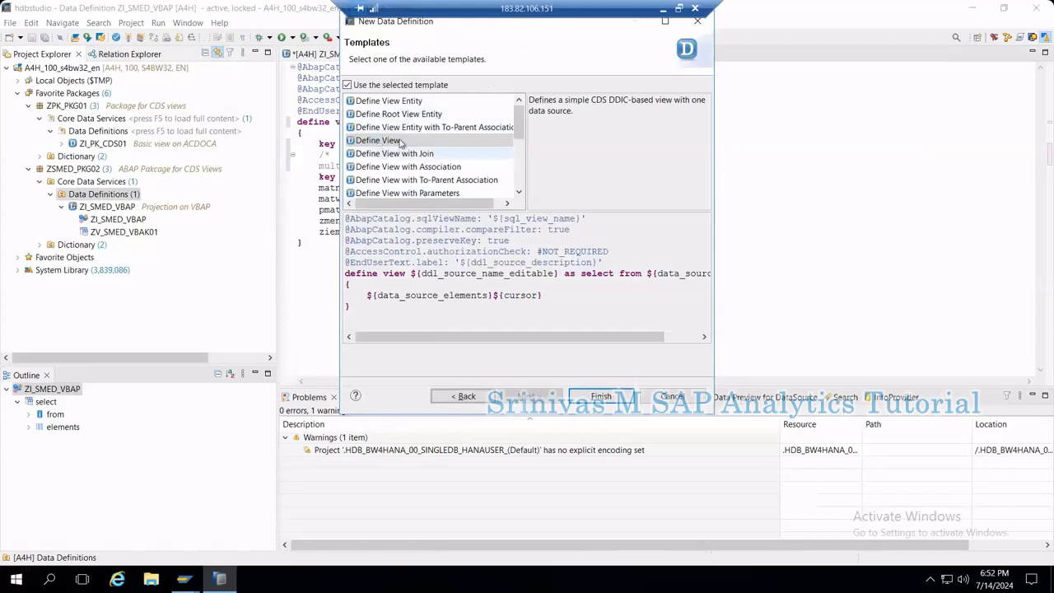
{"action": "left_click", "coordinate": [389, 100]}
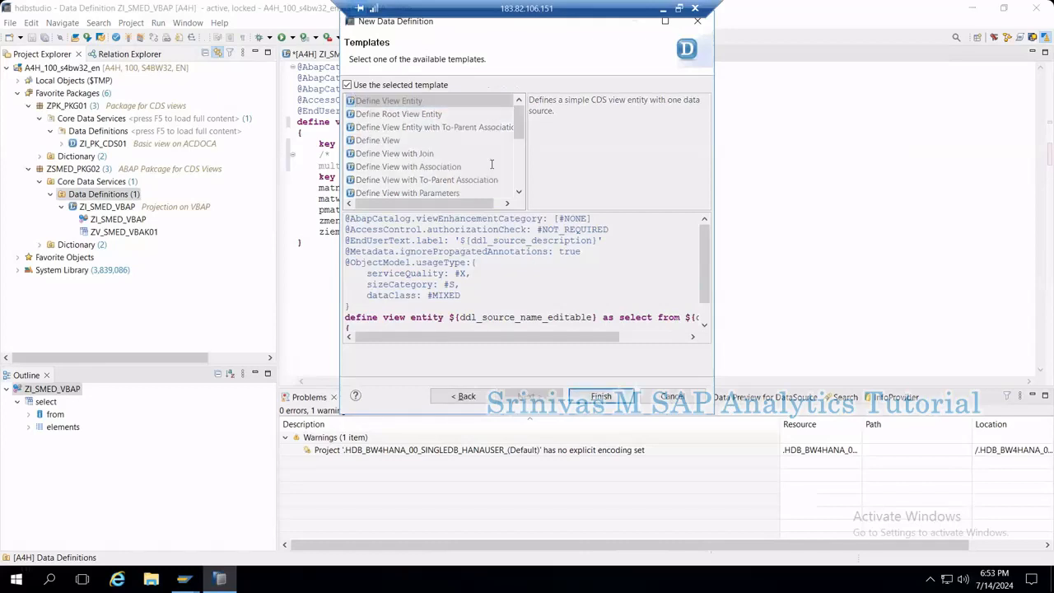
{"action": "left_click", "coordinate": [601, 395]}
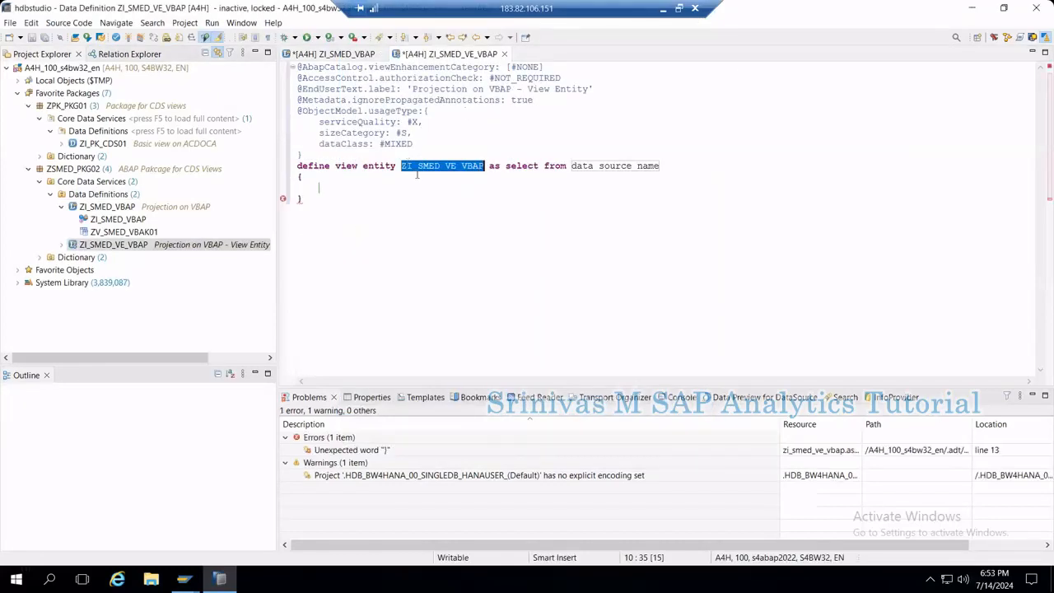
Replace the data source placeholder in ZI_SMED_VE_VBAP with vbap, then show the ZI_SMED_VBAP source.
{"action": "left_click", "coordinate": [397, 165]}
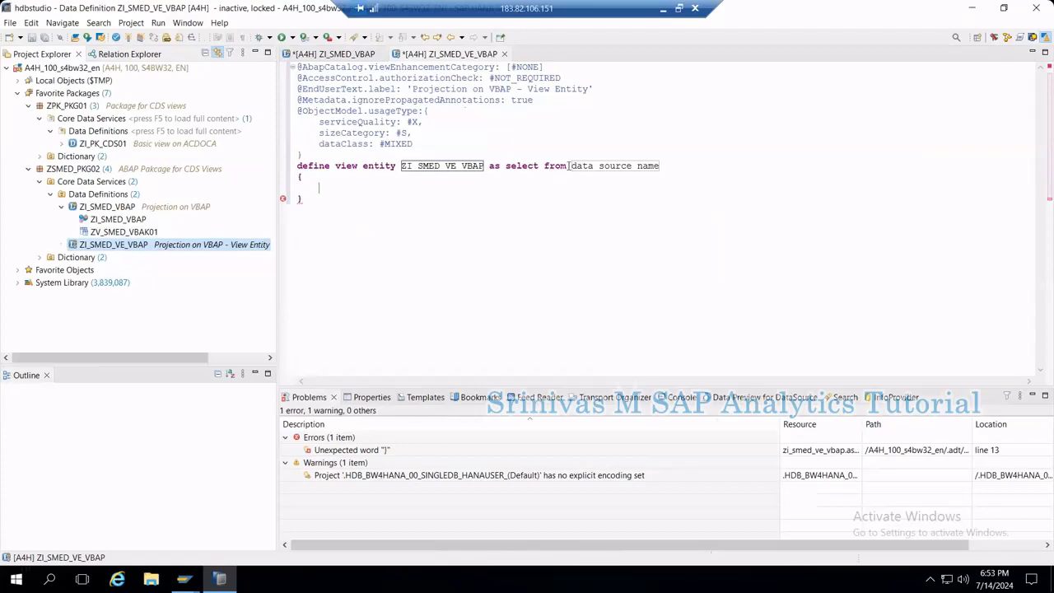
{"action": "double_click", "coordinate": [616, 165]}
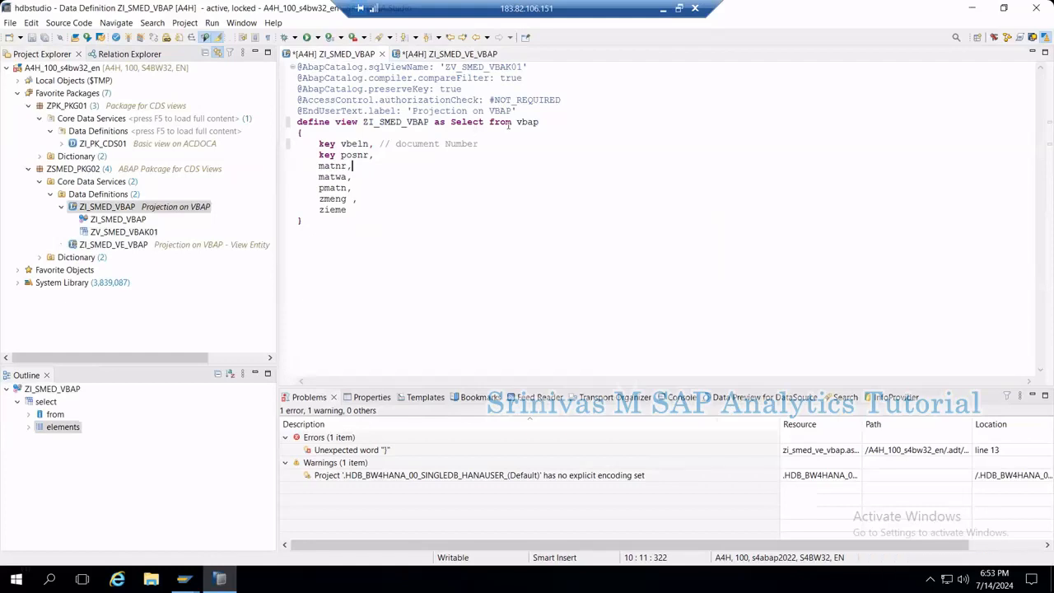
{"action": "double_click", "coordinate": [527, 122]}
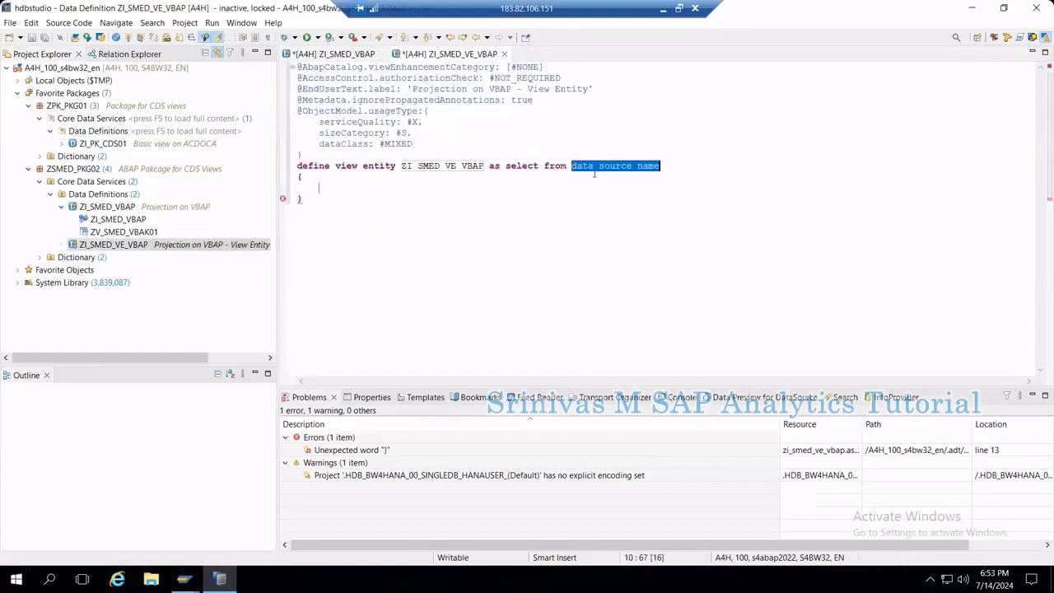
{"action": "type", "text": "vbap"}
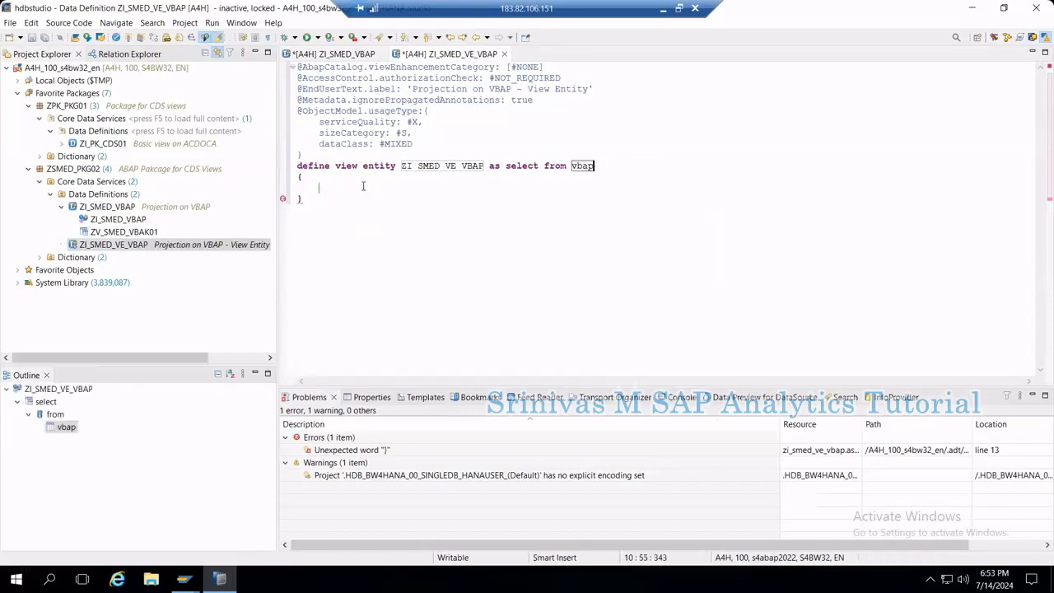
{"action": "left_click", "coordinate": [609, 165]}
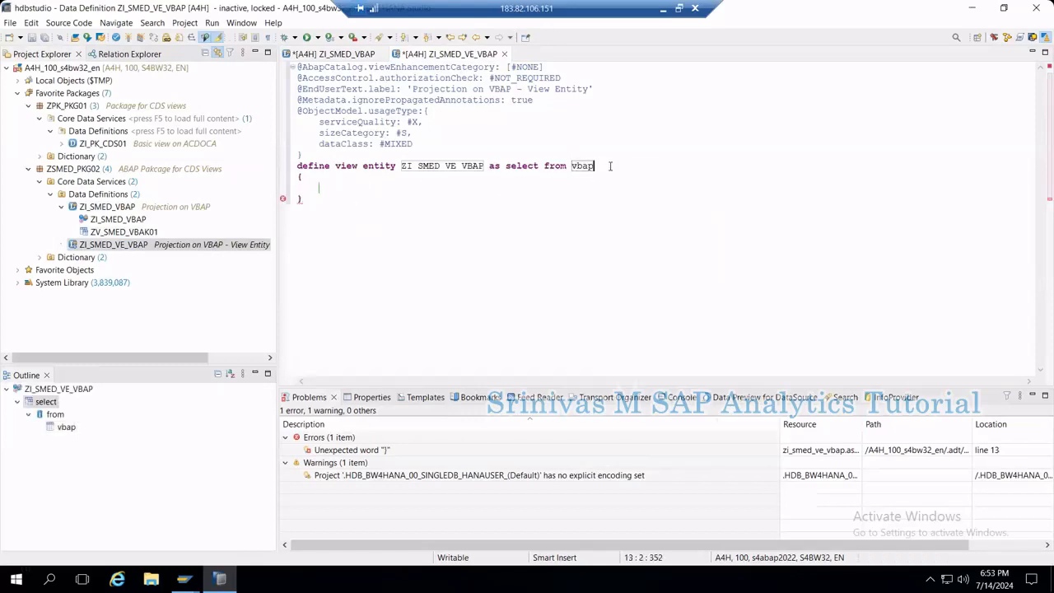
{"action": "key", "text": "BackSpace"}
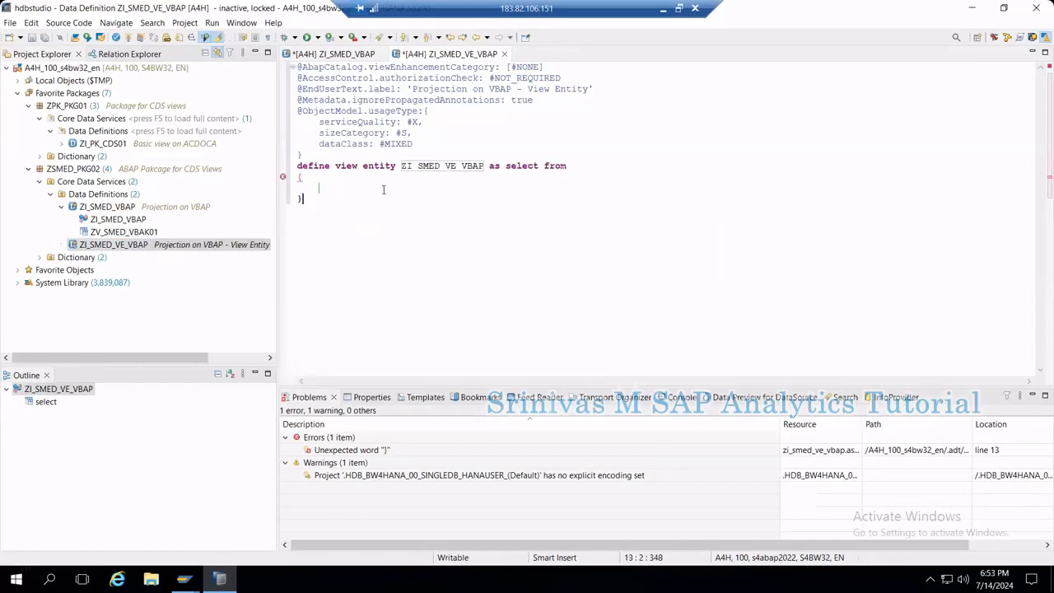
{"action": "left_click", "coordinate": [571, 165]}
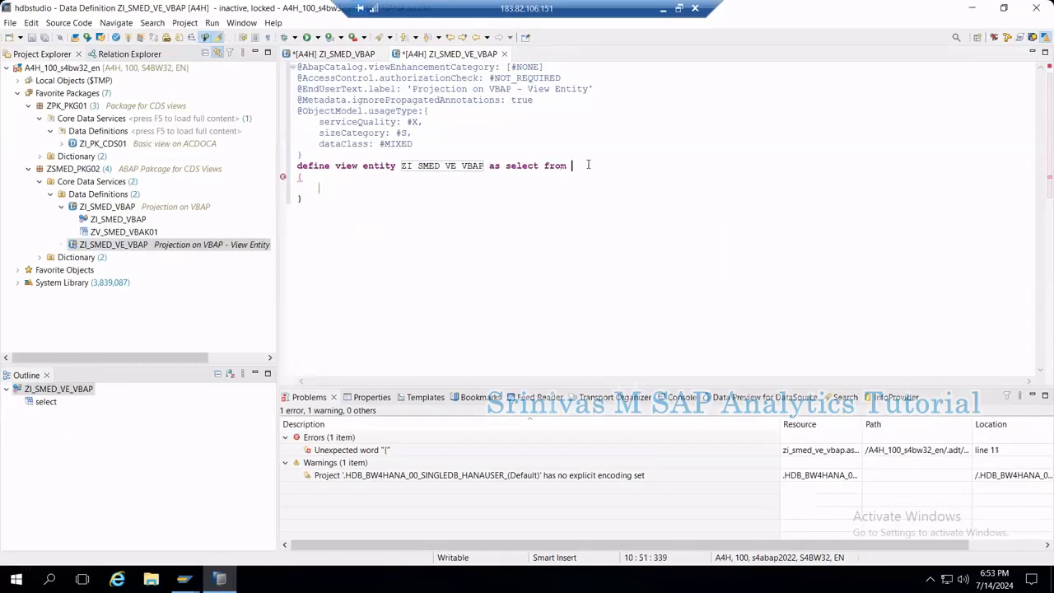
{"action": "type", "text": "vbap"}
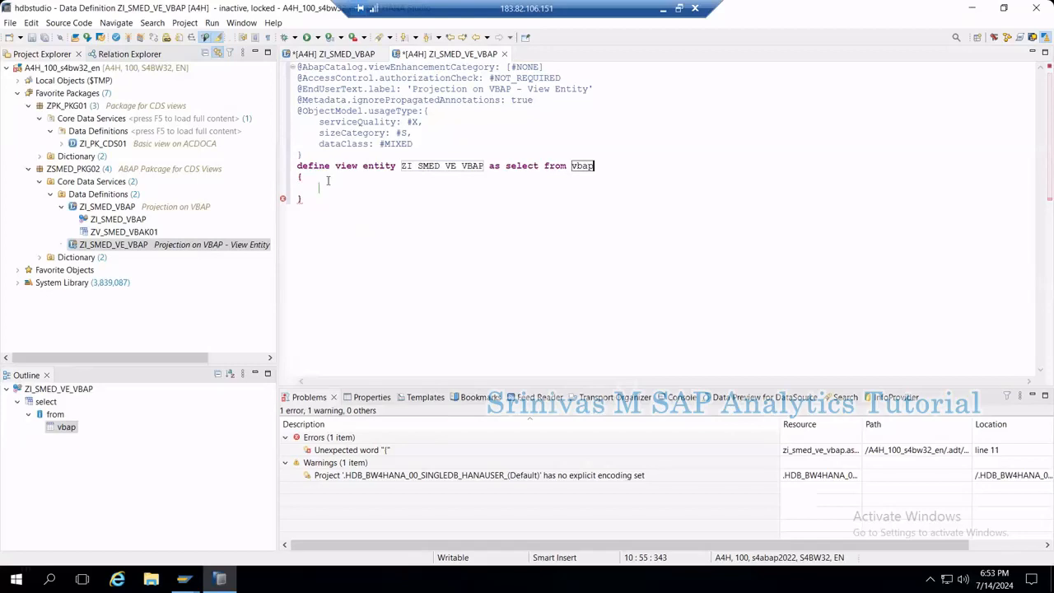
{"action": "left_click", "coordinate": [332, 52]}
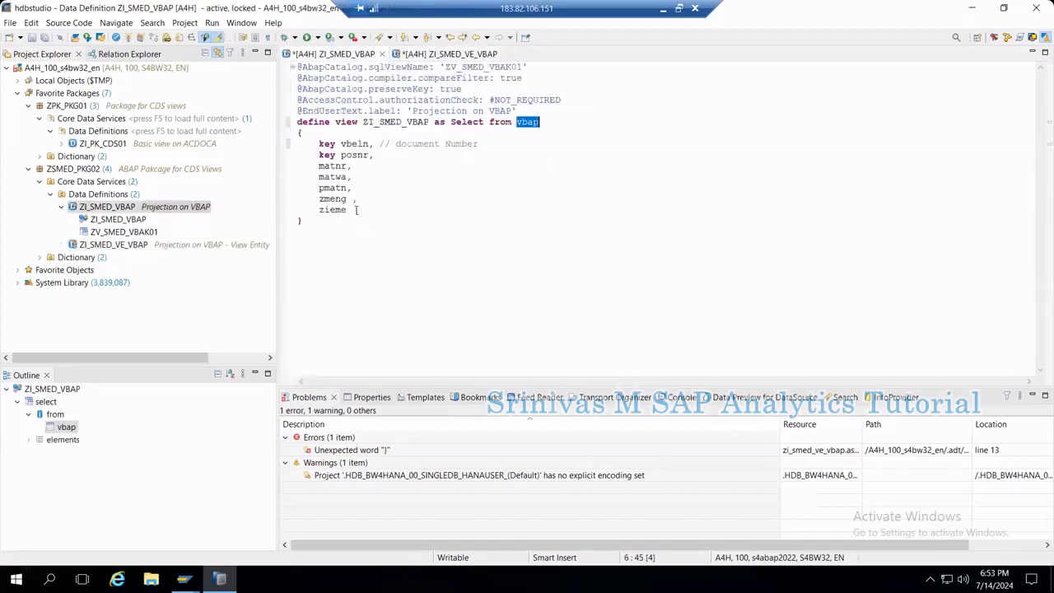
Delete and retype zieme after zmeng in ZI_SMED_VBAP's field list, save and activate the view.
{"action": "left_click_drag", "start_coordinate": [319, 155], "coordinate": [346, 209]}
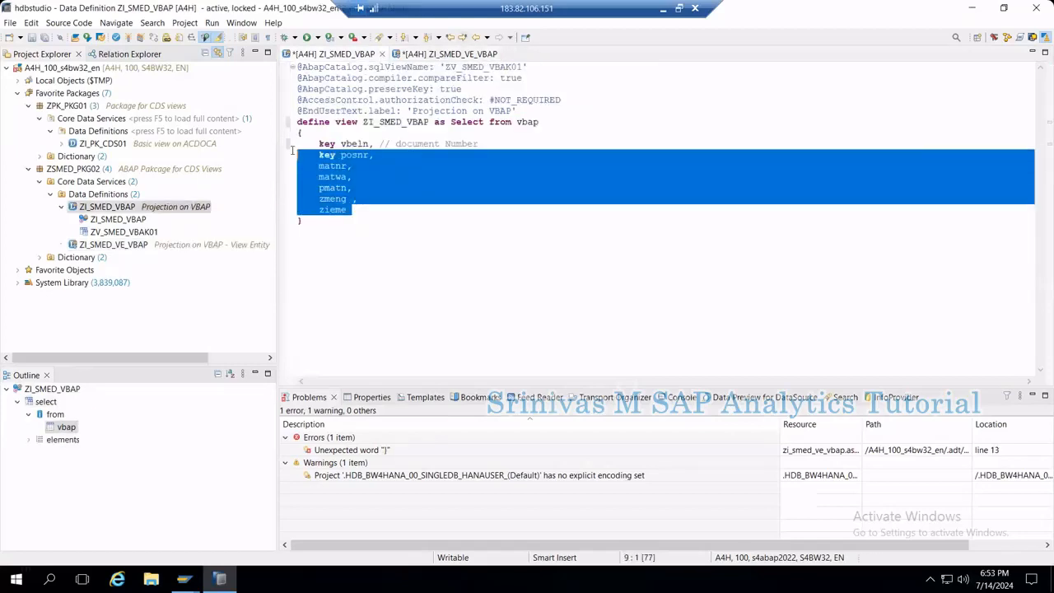
{"action": "left_click", "coordinate": [353, 250]}
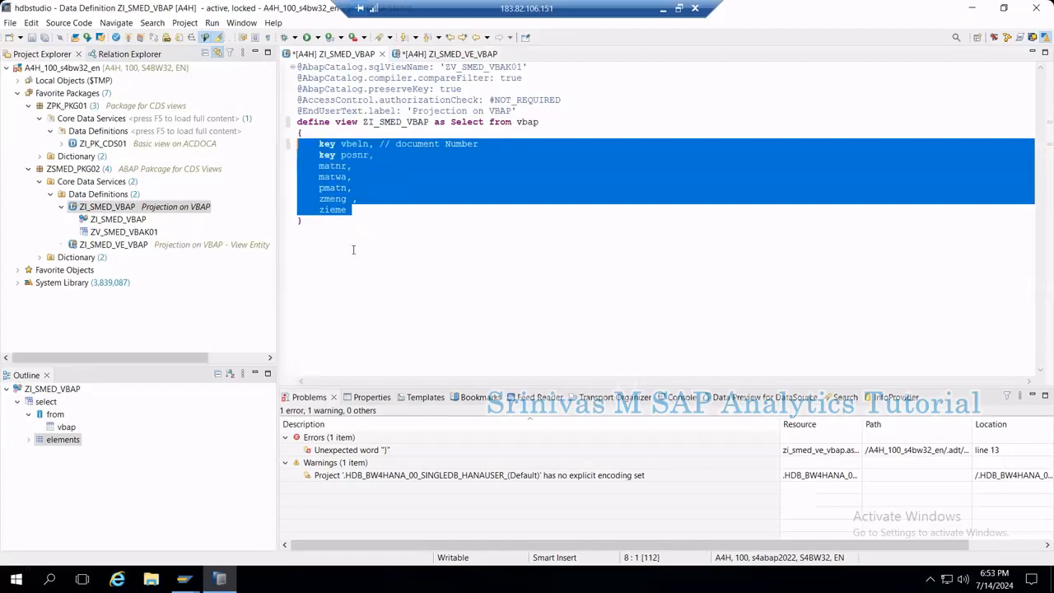
{"action": "left_click", "coordinate": [299, 231]}
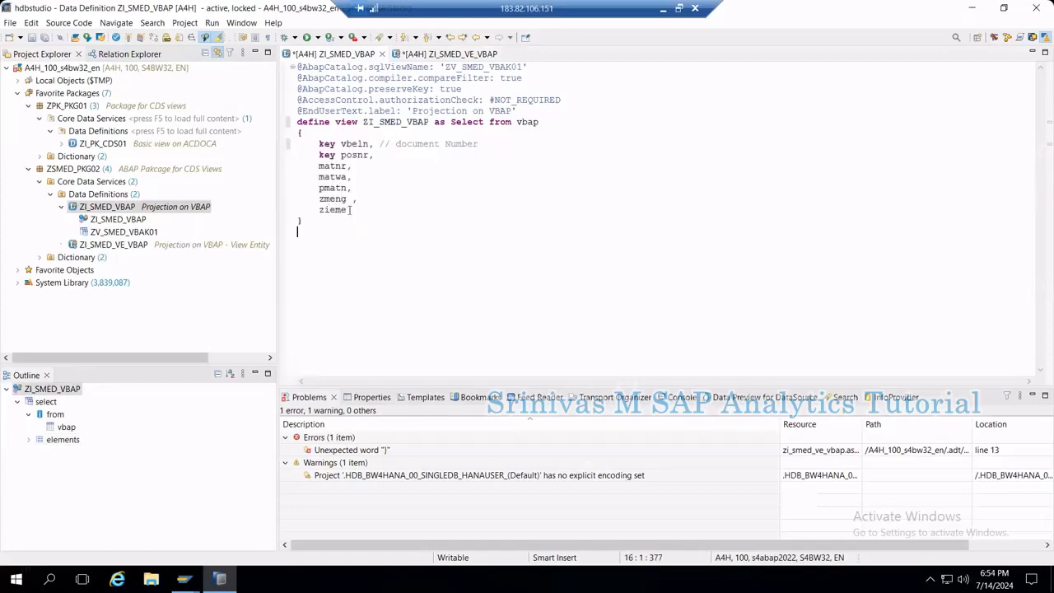
{"action": "double_click", "coordinate": [333, 209]}
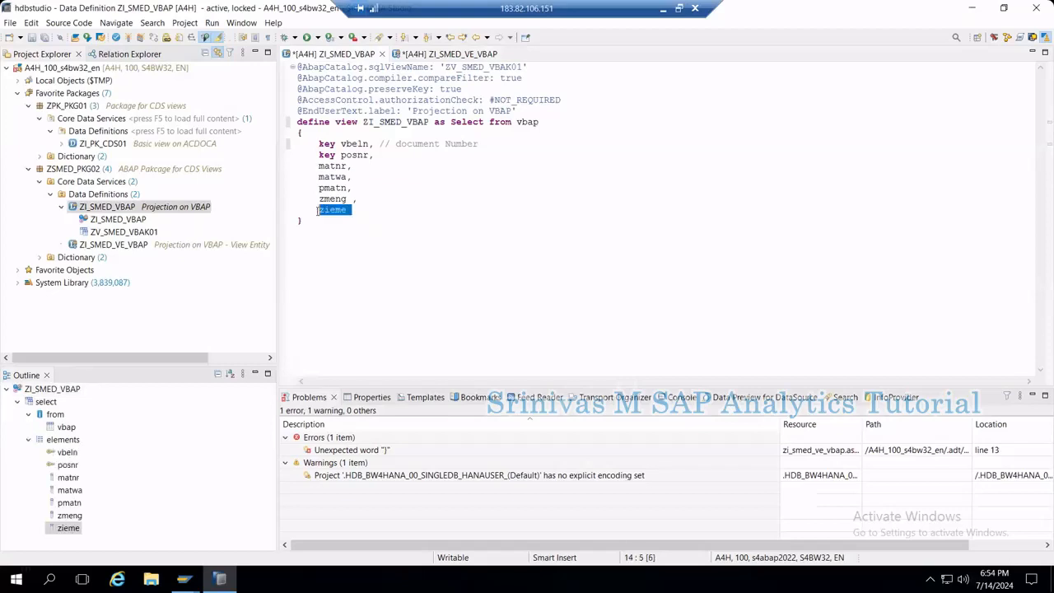
{"action": "key", "text": "Delete"}
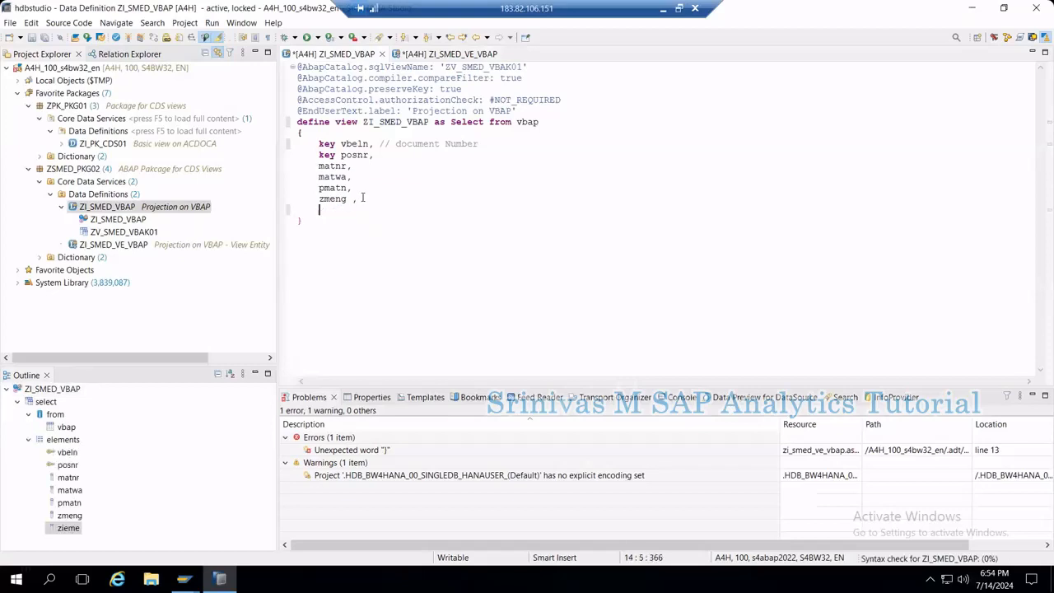
{"action": "key", "text": "BackSpace"}
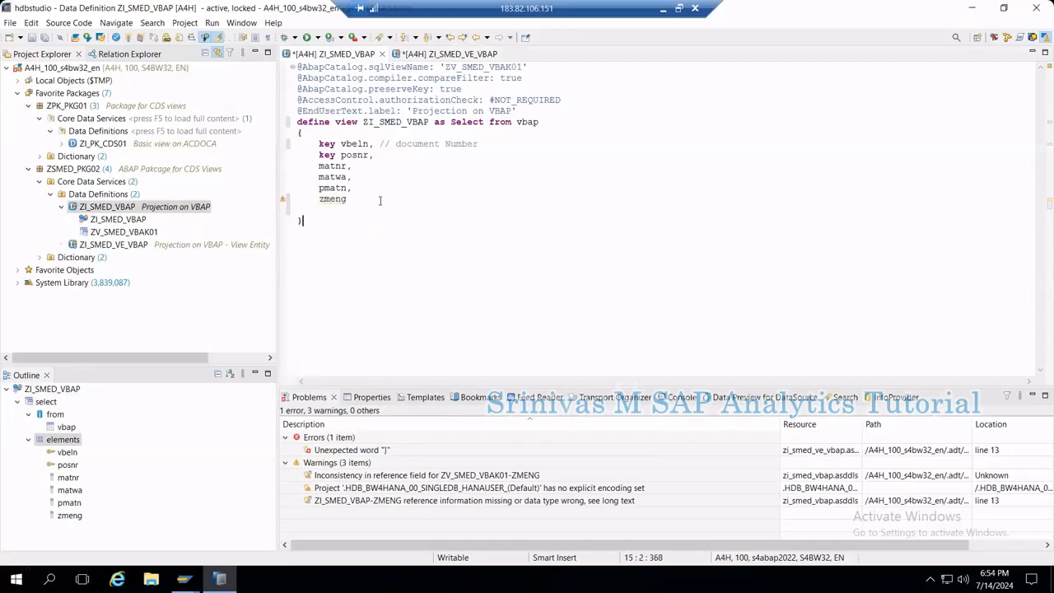
{"action": "key", "text": "Return"}
{"action": "type", "text": ","}
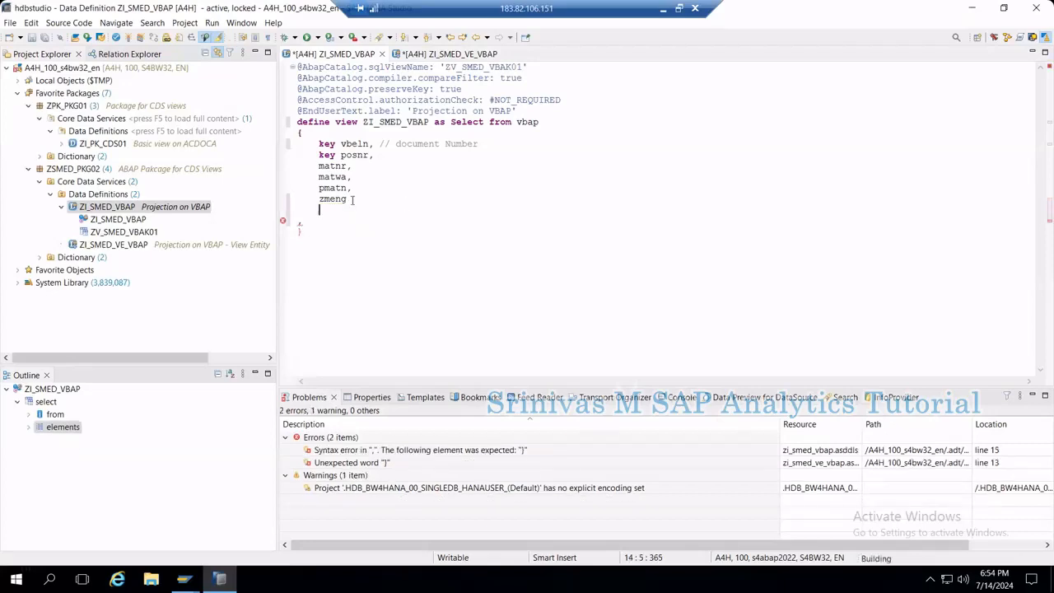
{"action": "type", "text": "zieme,"}
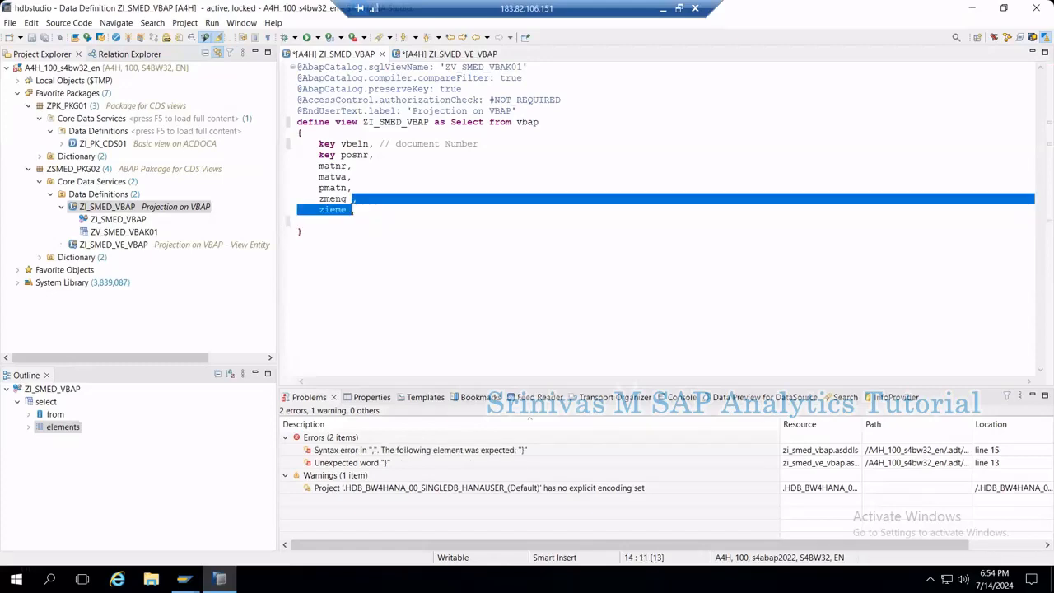
{"action": "key", "text": "Delete"}
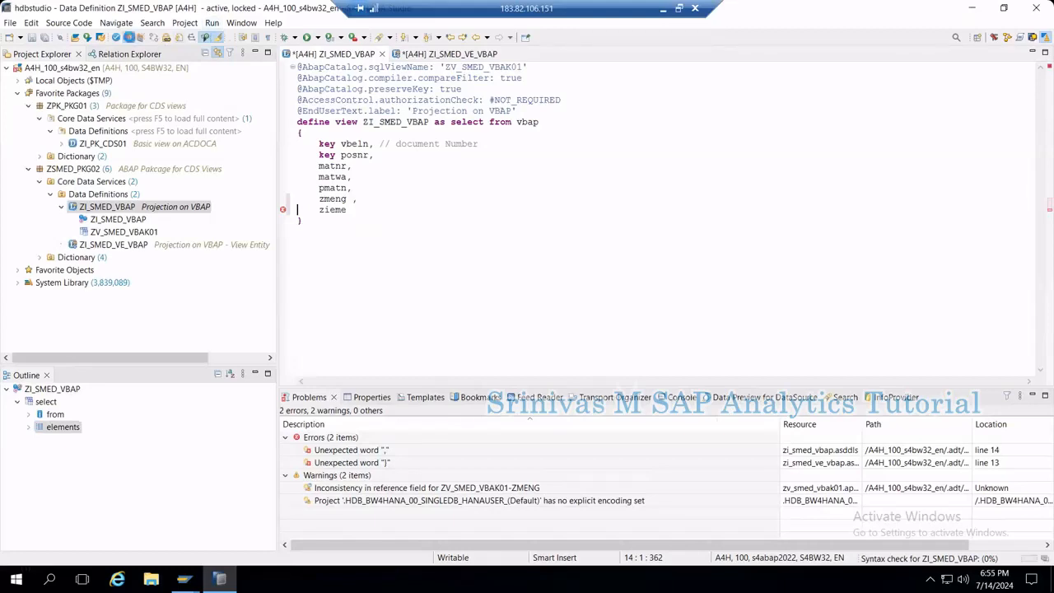
{"action": "left_click", "coordinate": [129, 37]}
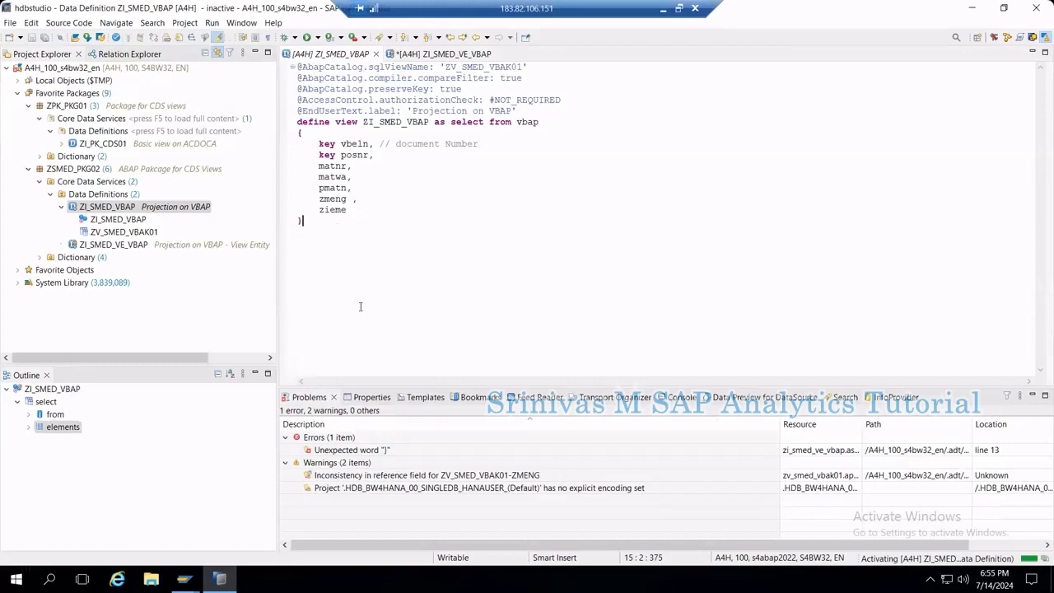
{"action": "left_click", "coordinate": [204, 36]}
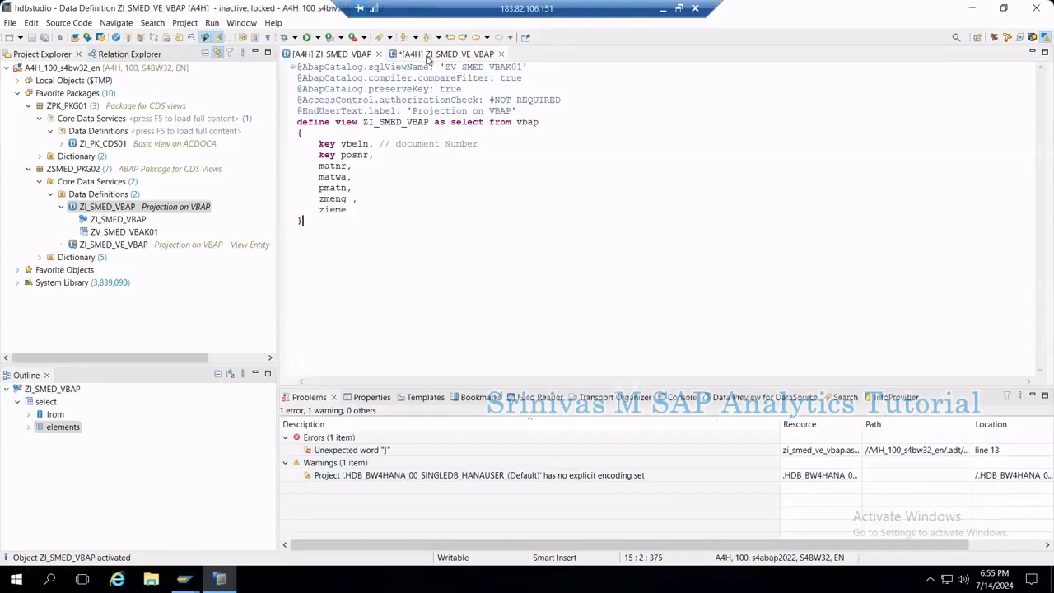
Paste key vbeln, key posnr and matnr into the empty braces of ZI_SMED_VE_VBAP.
{"action": "left_click", "coordinate": [448, 52]}
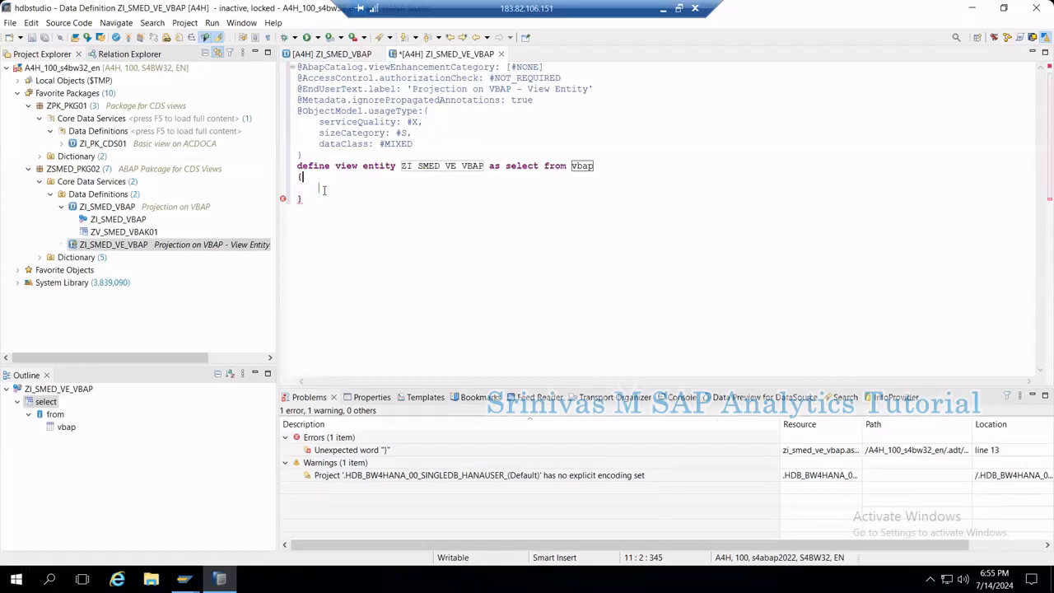
{"action": "left_click", "coordinate": [330, 53]}
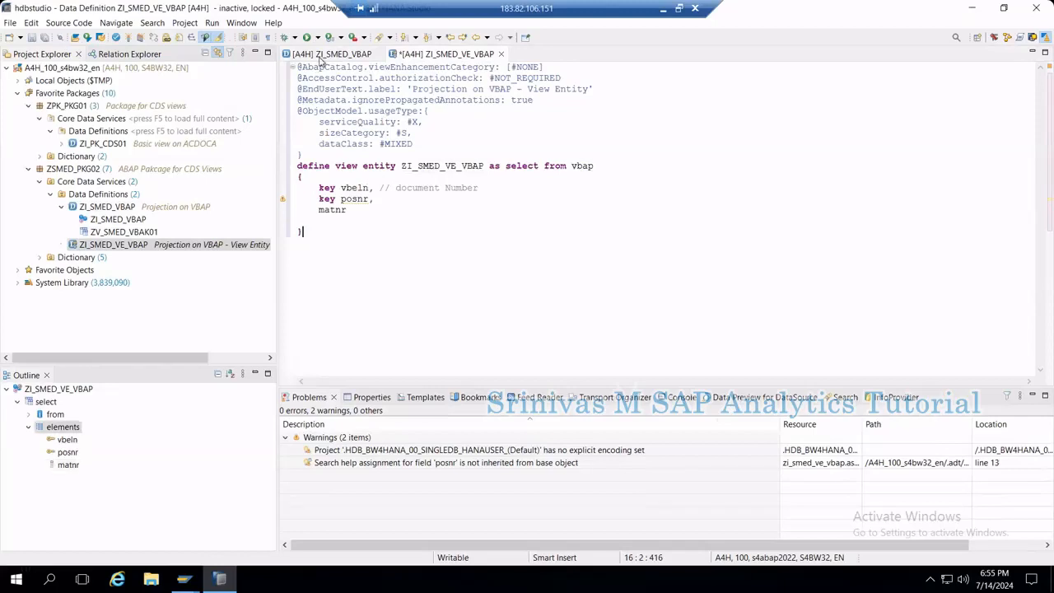
Inspect the zmeng missing-reference warning in ZI_SMED_VBAP, restore zieme and reactivate.
{"action": "left_click", "coordinate": [329, 52]}
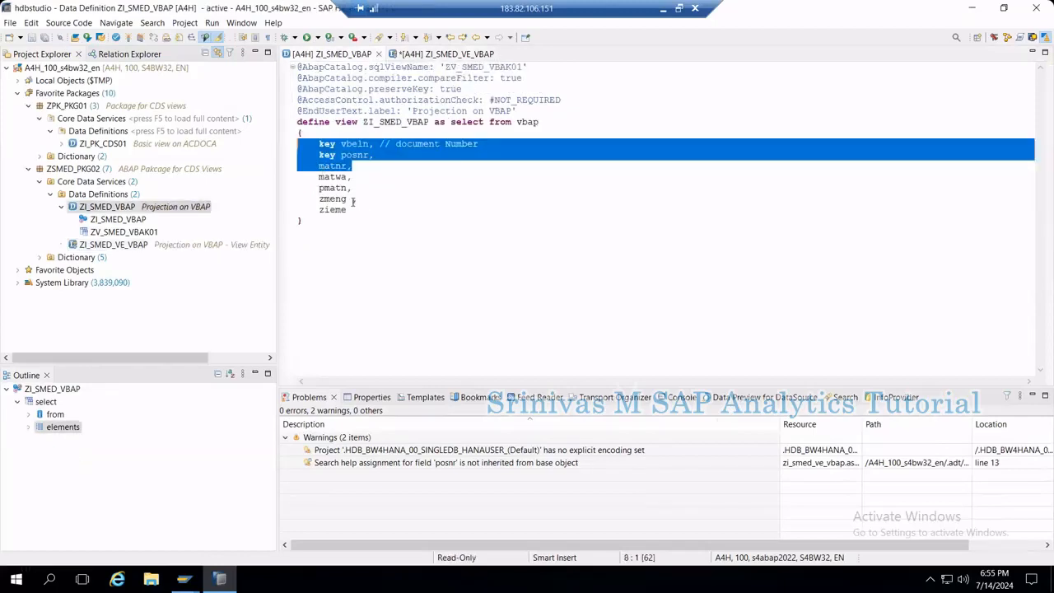
{"action": "left_click", "coordinate": [333, 209]}
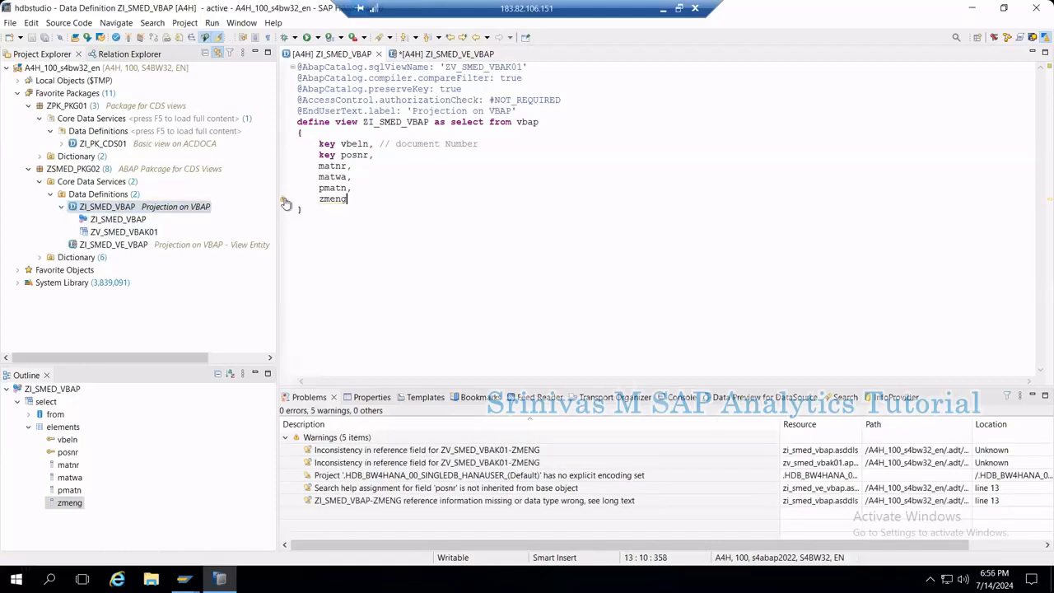
{"action": "mouse_move", "coordinate": [287, 203]}
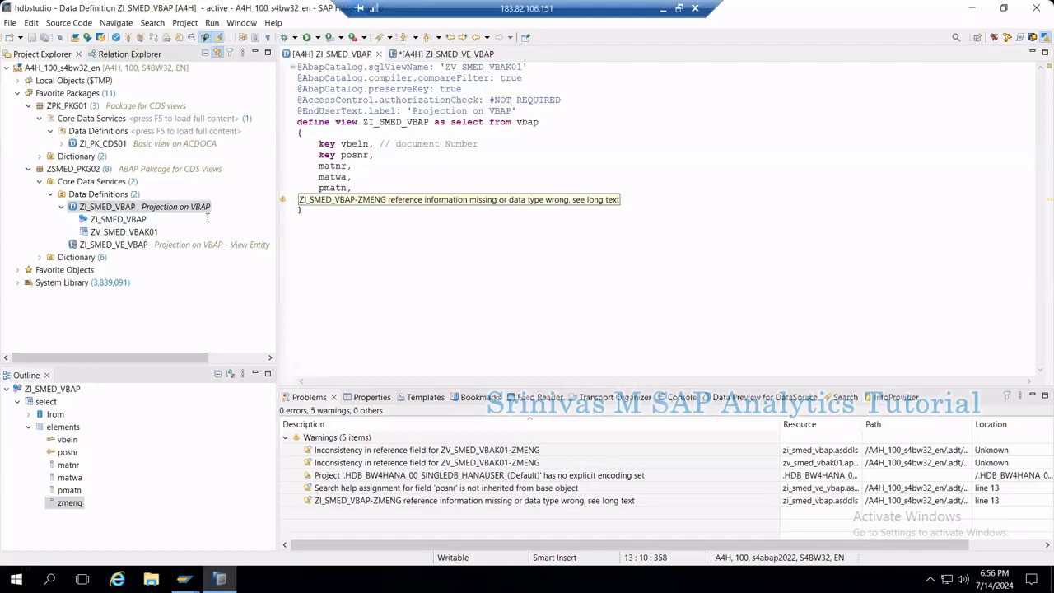
{"action": "right_click", "coordinate": [107, 208]}
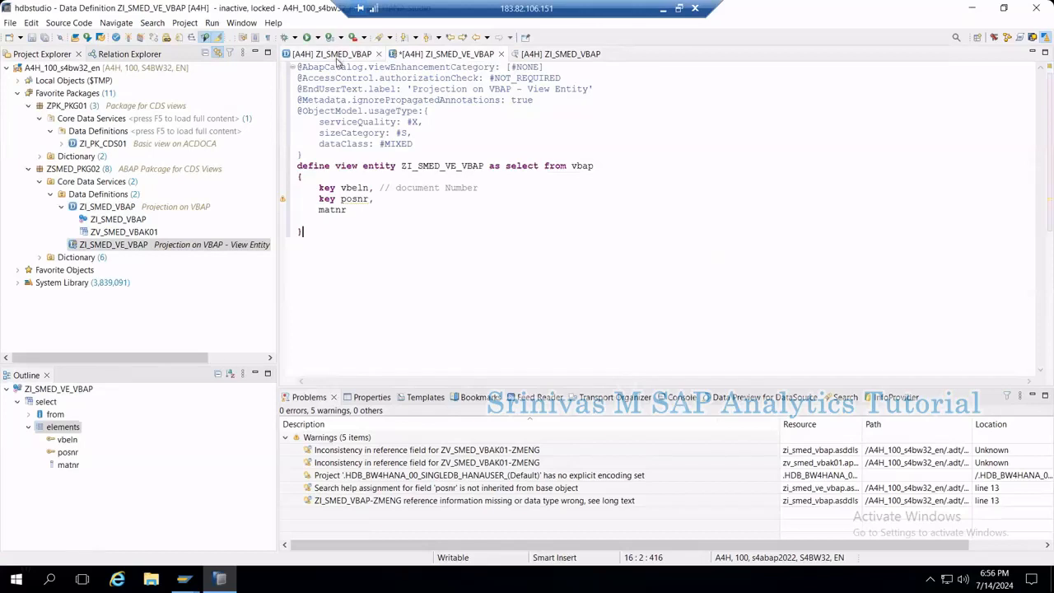
{"action": "left_click", "coordinate": [338, 53]}
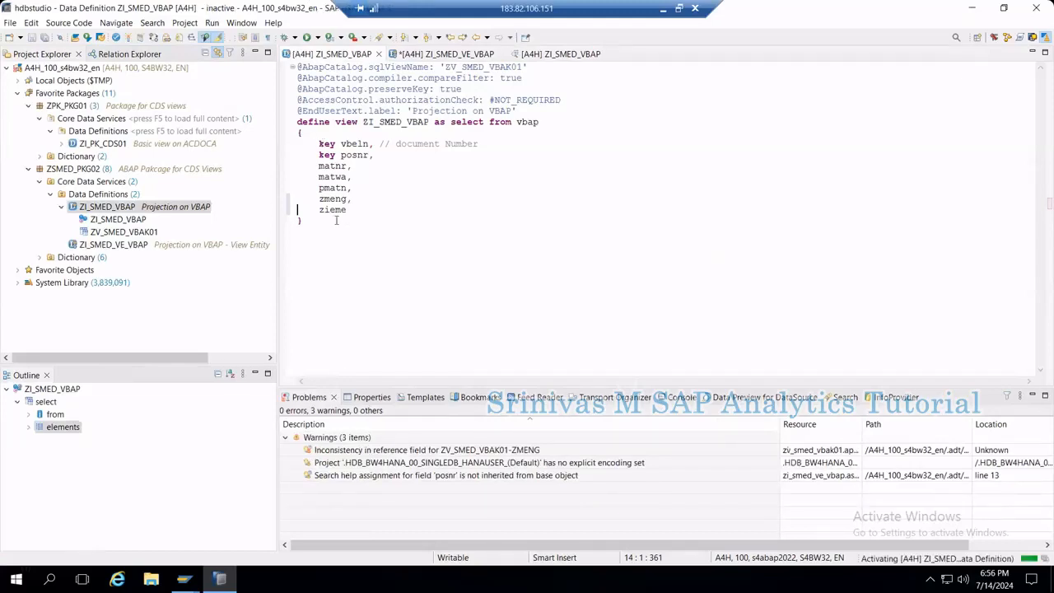
{"action": "mouse_move", "coordinate": [359, 256]}
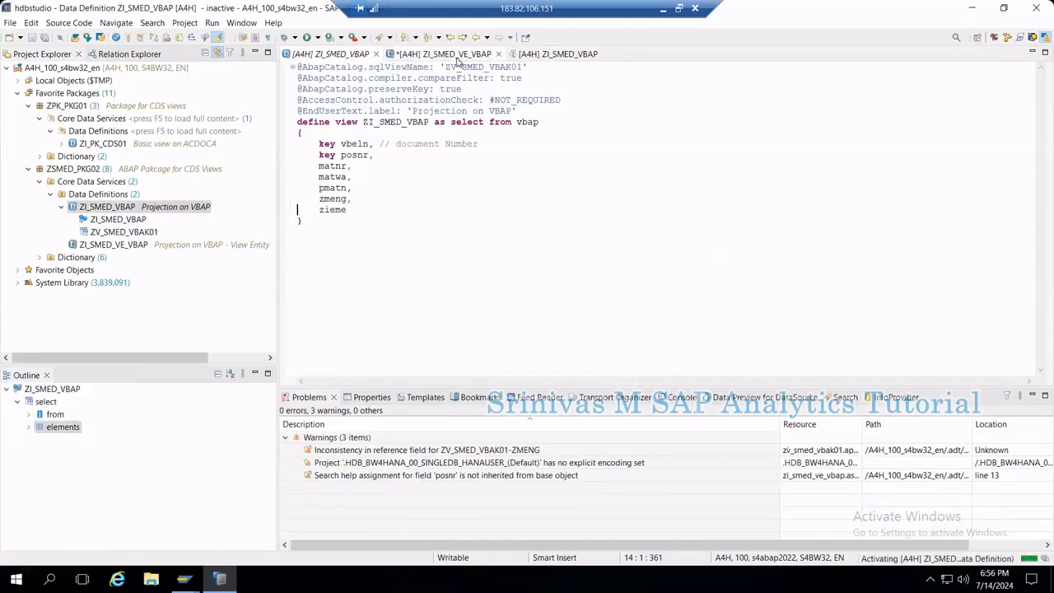
Paste matwa, pmatn, zmeng and zieme below matnr in ZI_SMED_VE_VBAP and save.
{"action": "left_click", "coordinate": [448, 53]}
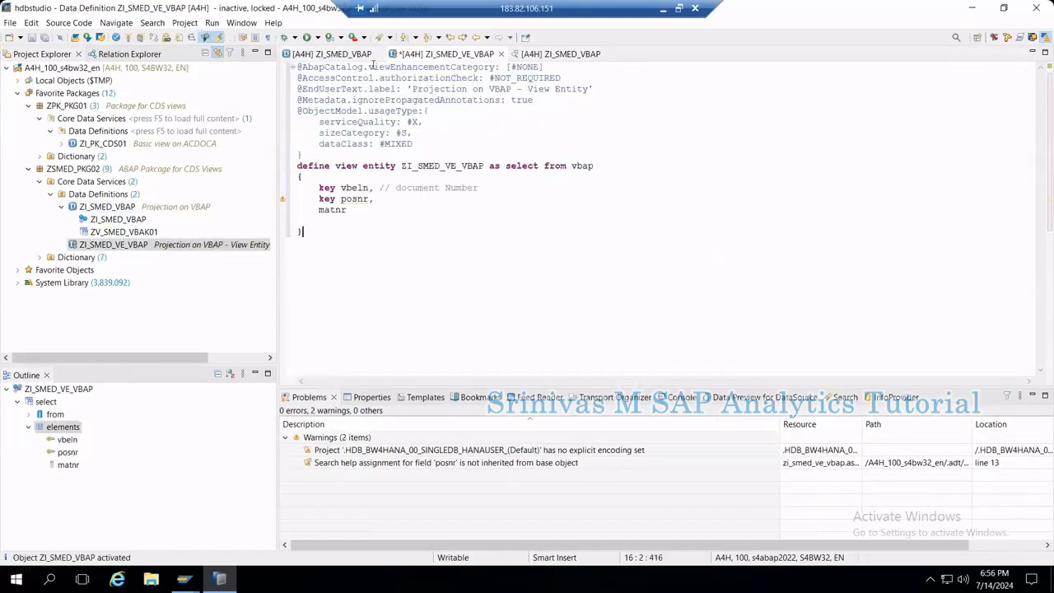
{"action": "left_click", "coordinate": [329, 53]}
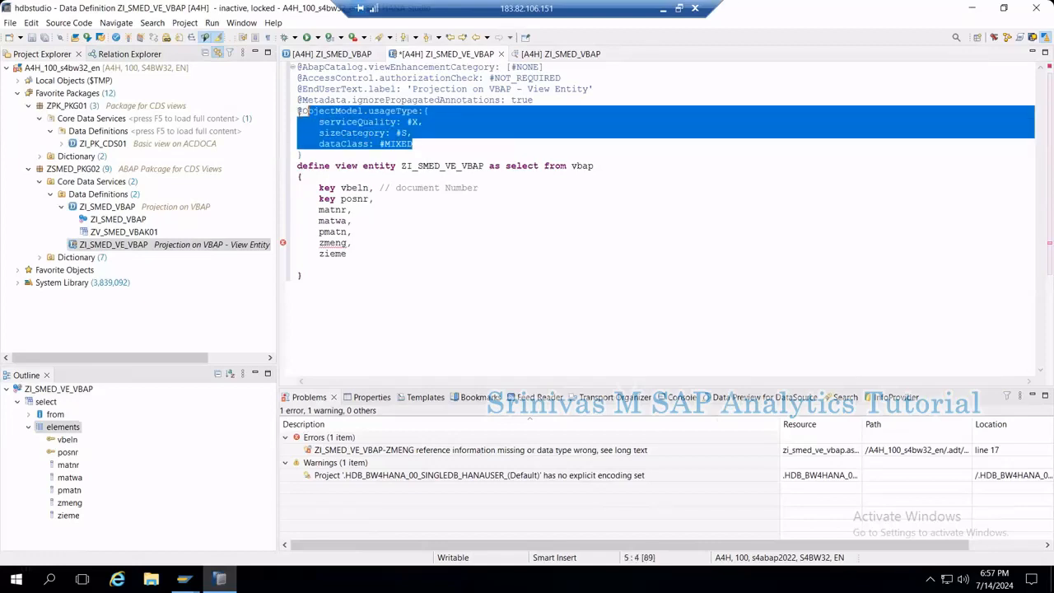
{"action": "left_click", "coordinate": [385, 253]}
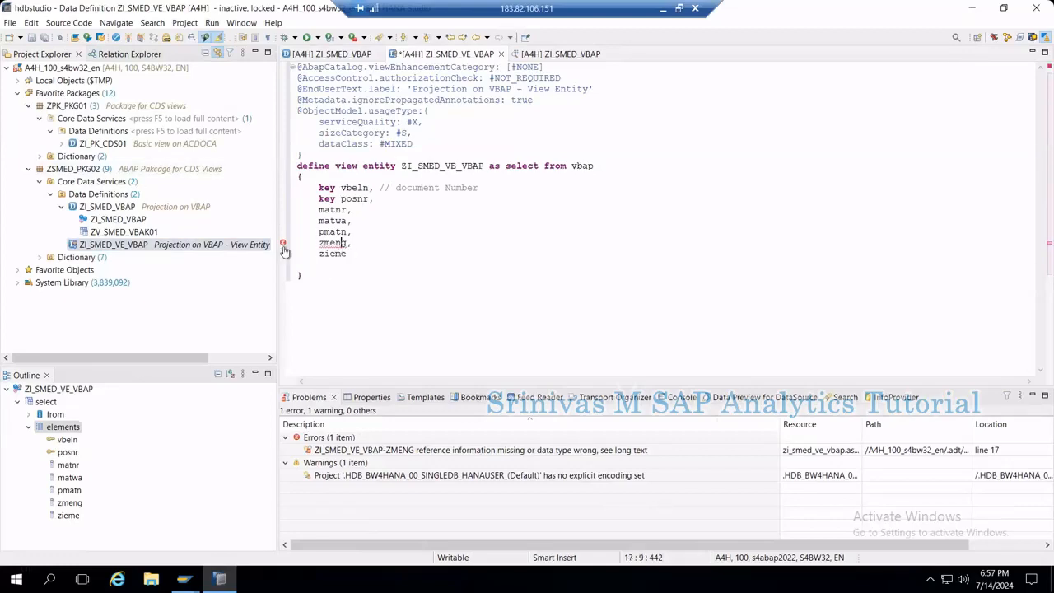
{"action": "mouse_move", "coordinate": [284, 244]}
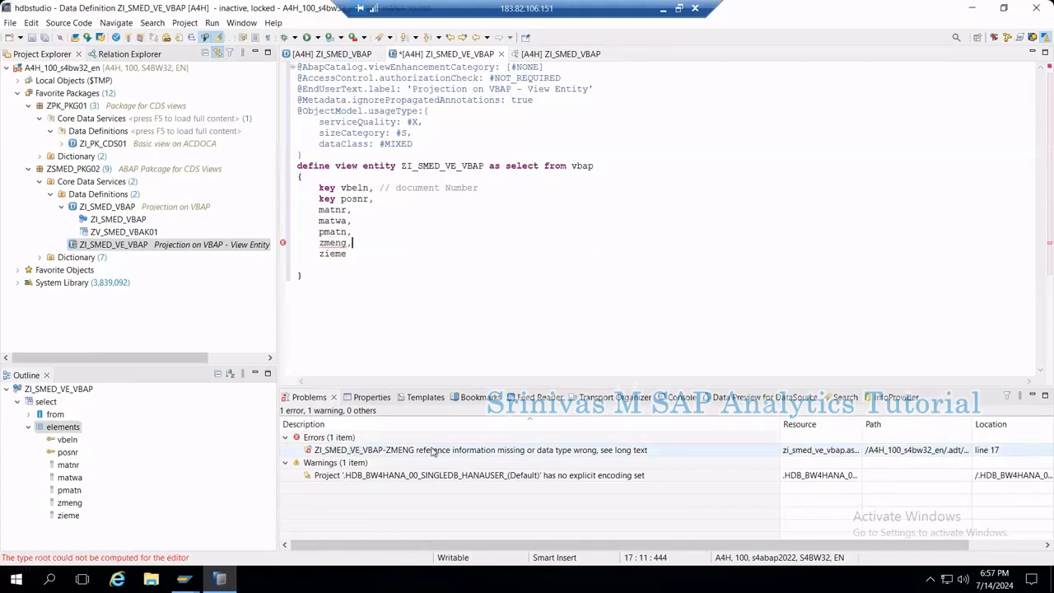
Show the ABAP Problem Description for the zmeng error and mark its UNIT-reference requirement.
{"action": "right_click", "coordinate": [481, 449]}
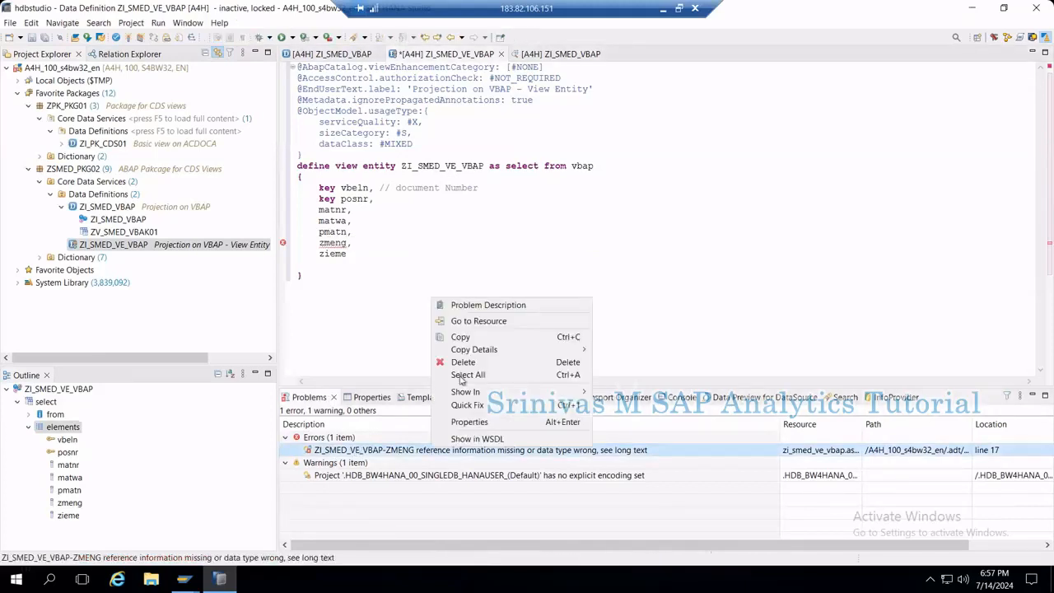
{"action": "left_click", "coordinate": [488, 305]}
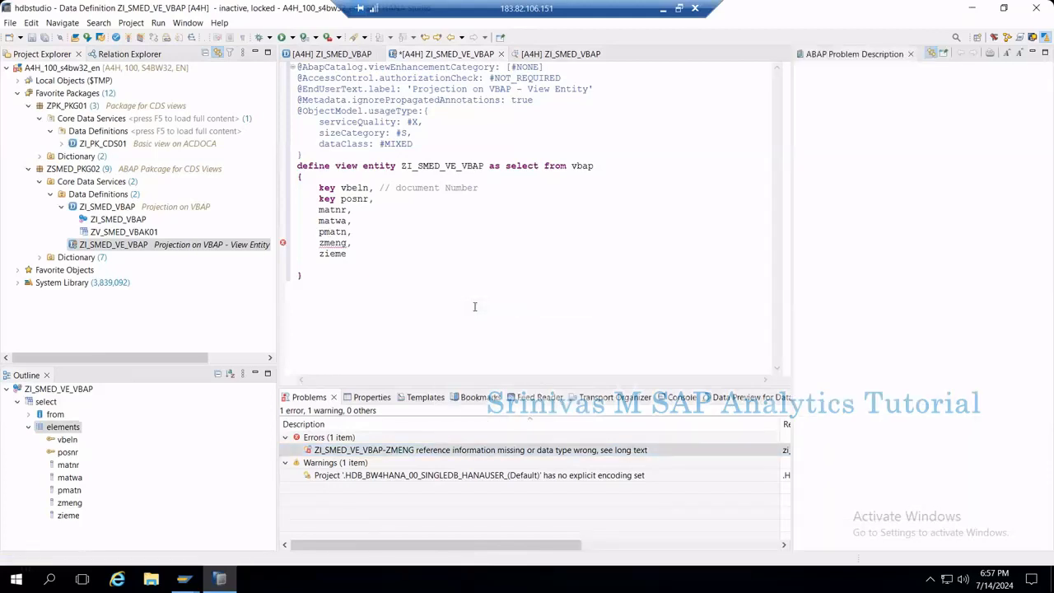
{"action": "left_click", "coordinate": [481, 449]}
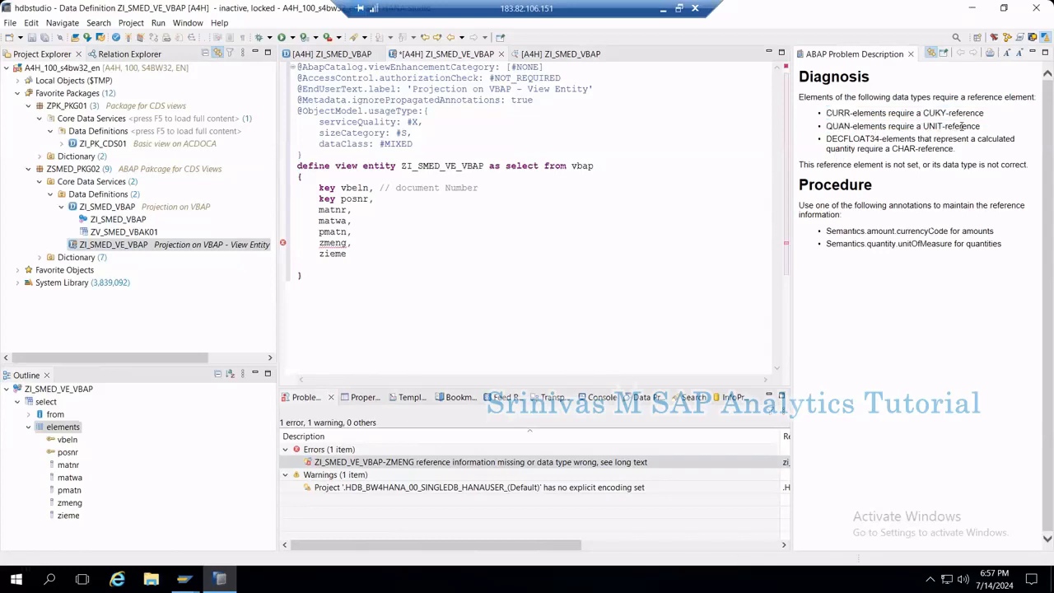
{"action": "double_click", "coordinate": [952, 125]}
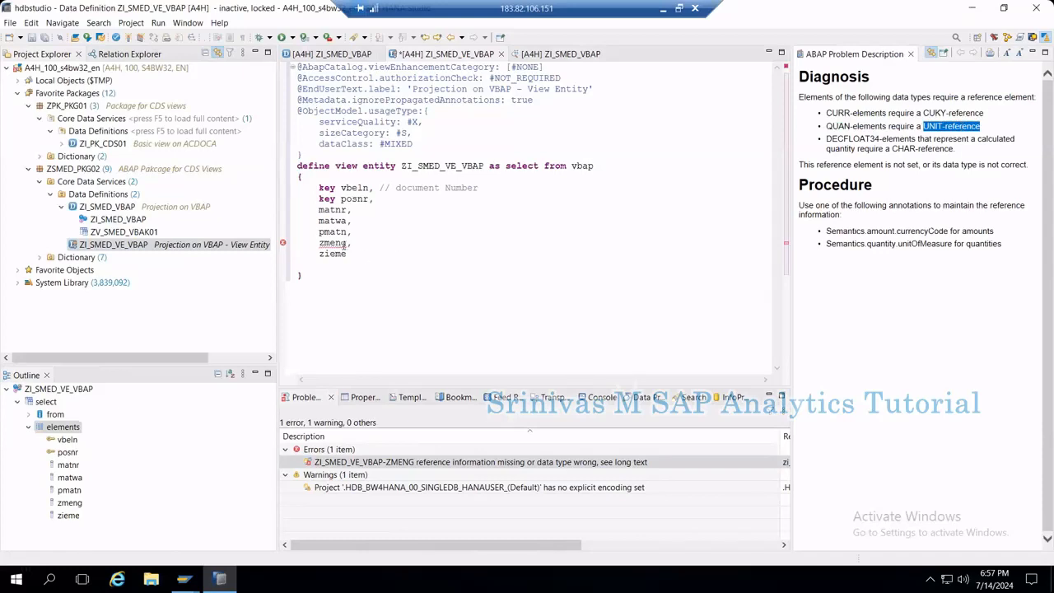
Insert an empty line above zmeng in the editor and mark the quantity.unitOfMeasure annotation in the procedure.
{"action": "left_click", "coordinate": [346, 254]}
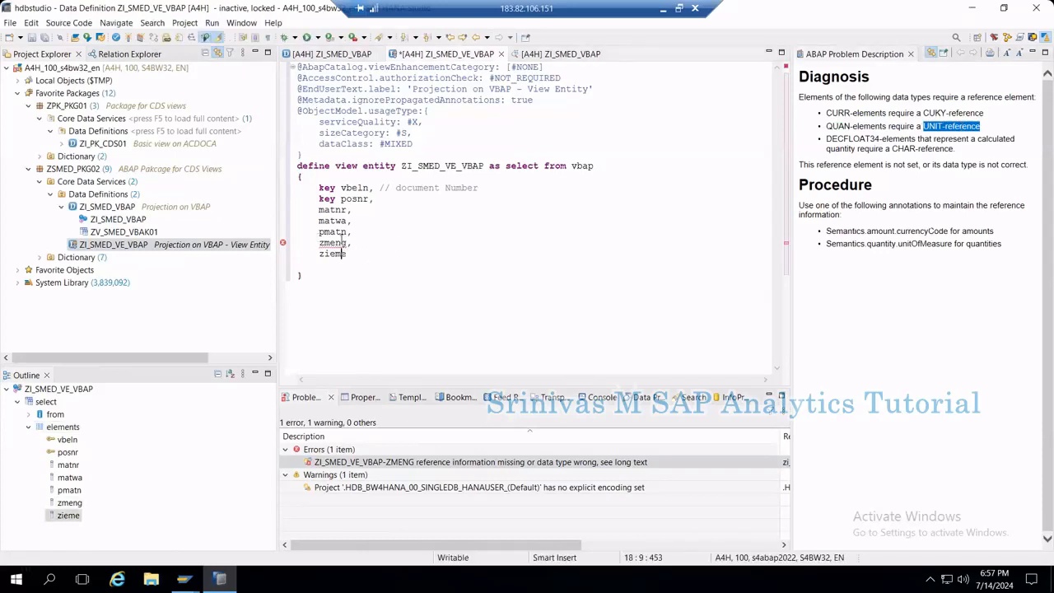
{"action": "double_click", "coordinate": [333, 253]}
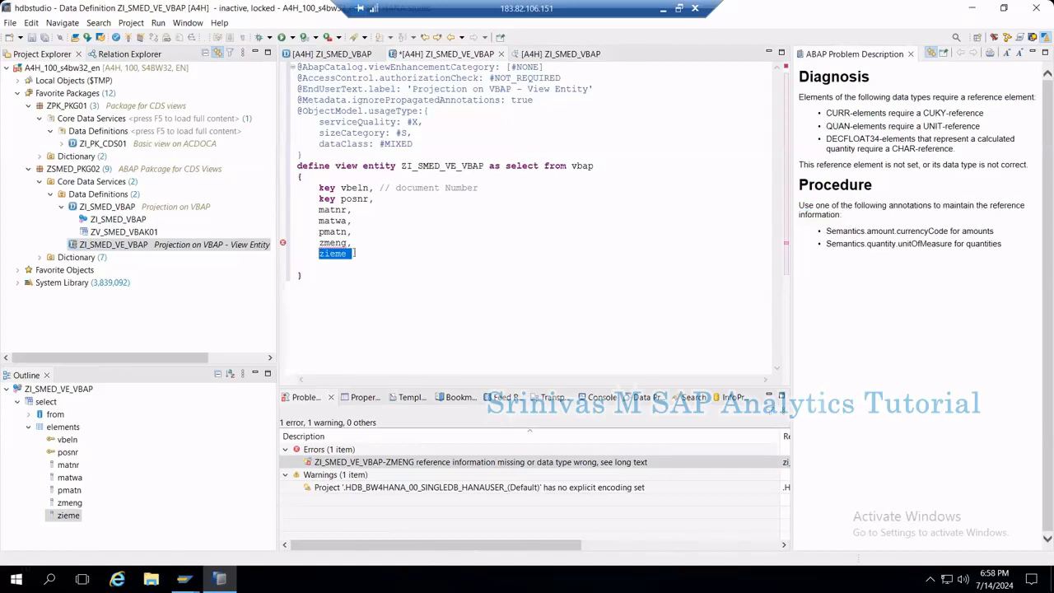
{"action": "left_click", "coordinate": [338, 253]}
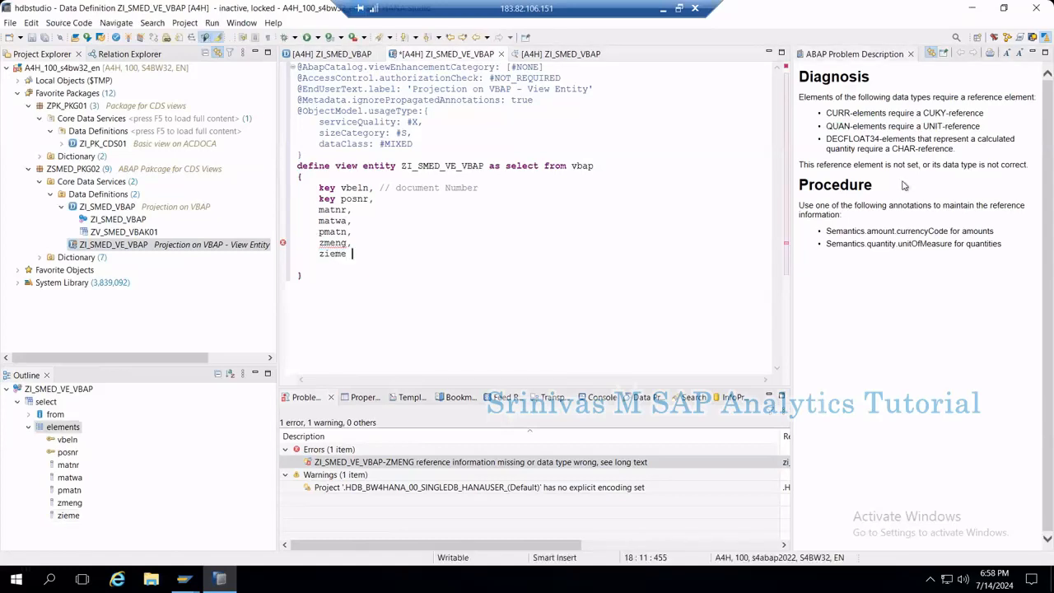
{"action": "mouse_move", "coordinate": [878, 241]}
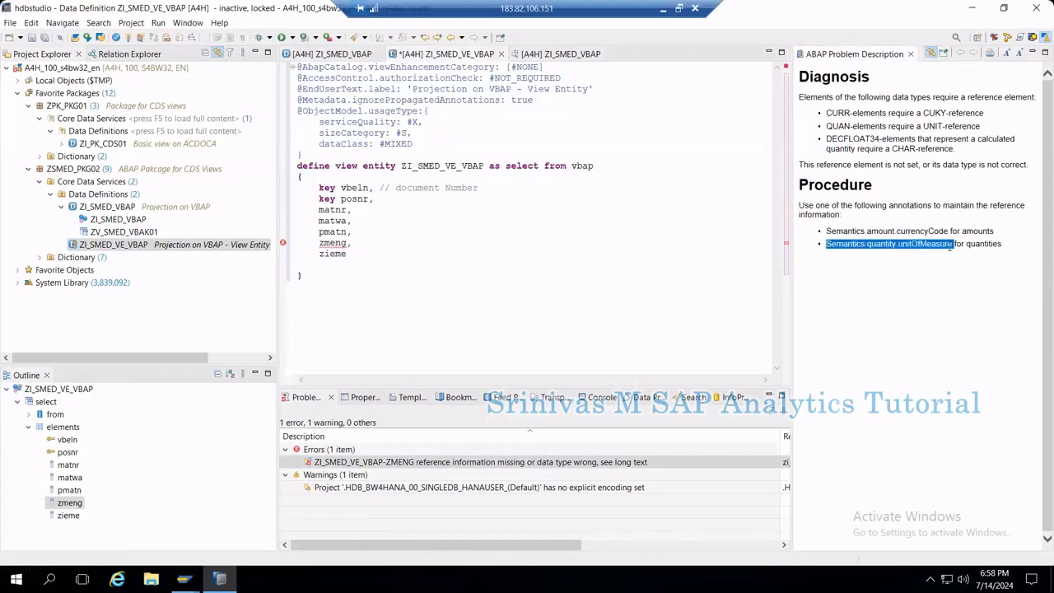
{"action": "left_click", "coordinate": [356, 580]}
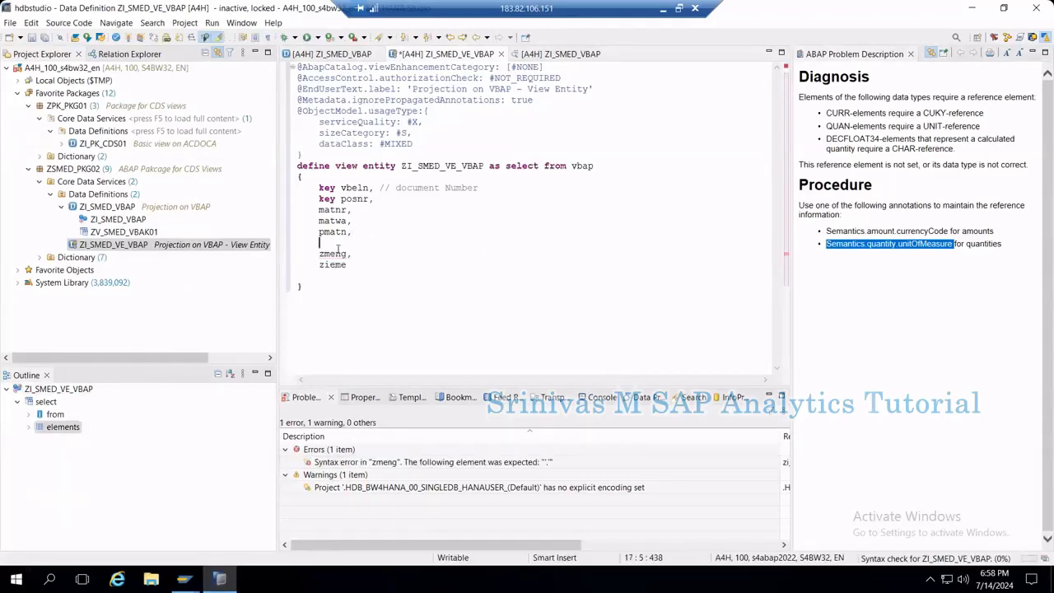
{"action": "type", "text": "@sem"}
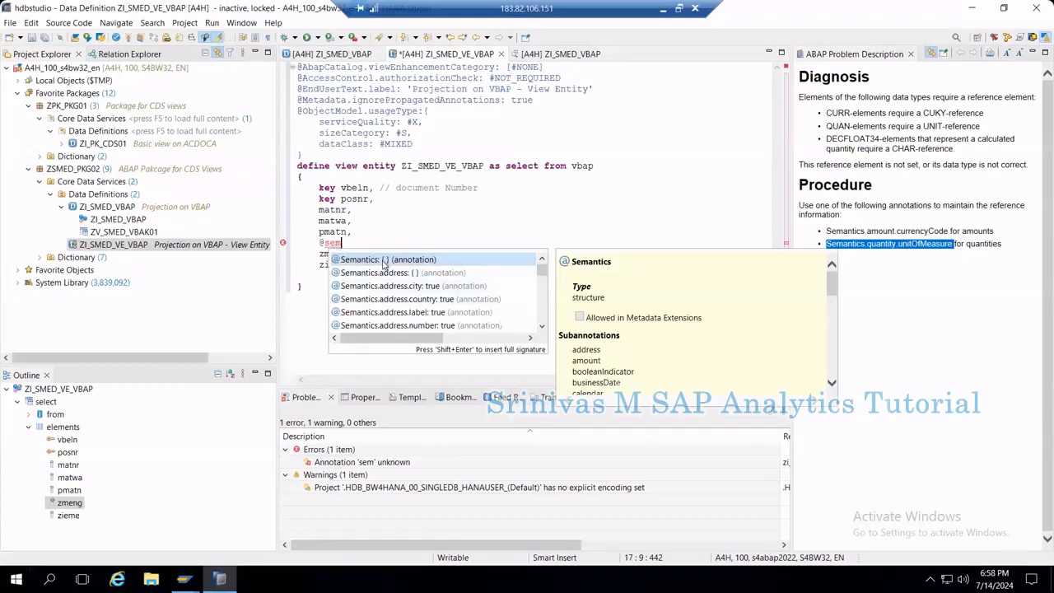
{"action": "key", "text": "Escape"}
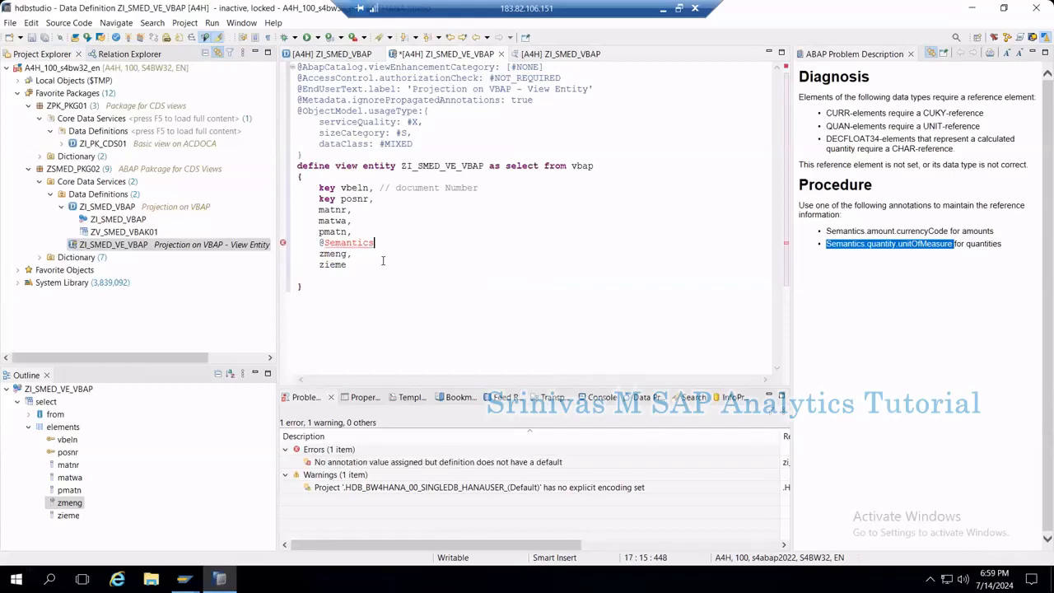
{"action": "type", "text": "."}
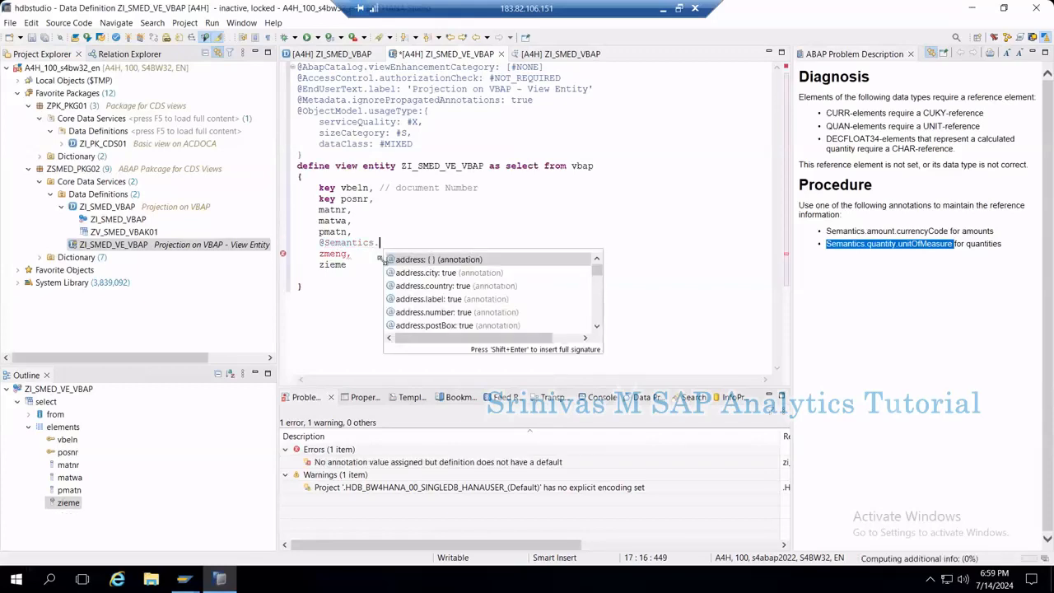
{"action": "type", "text": "q"}
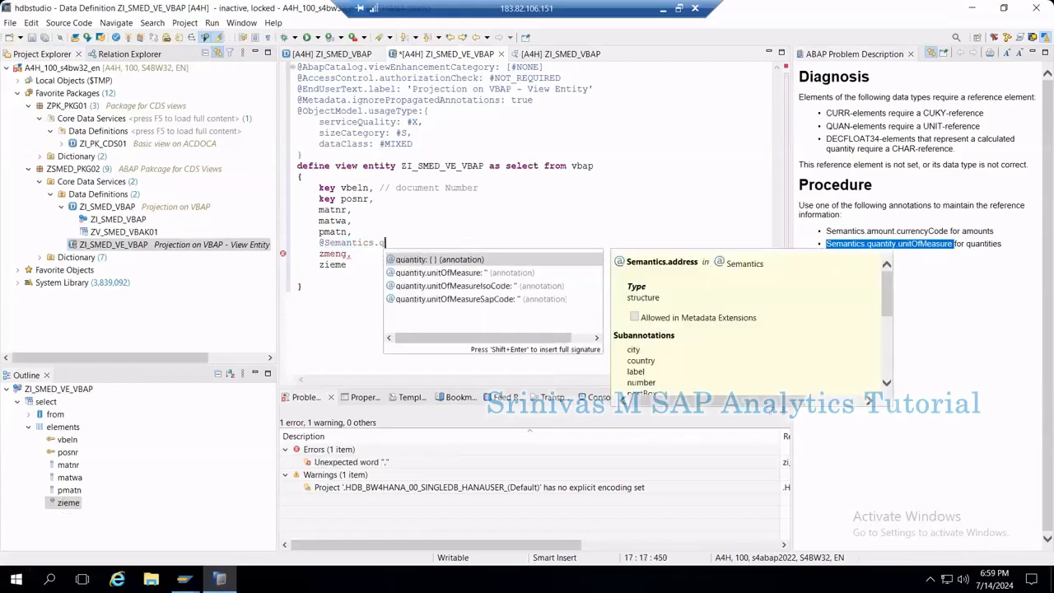
{"action": "type", "text": "quantity"}
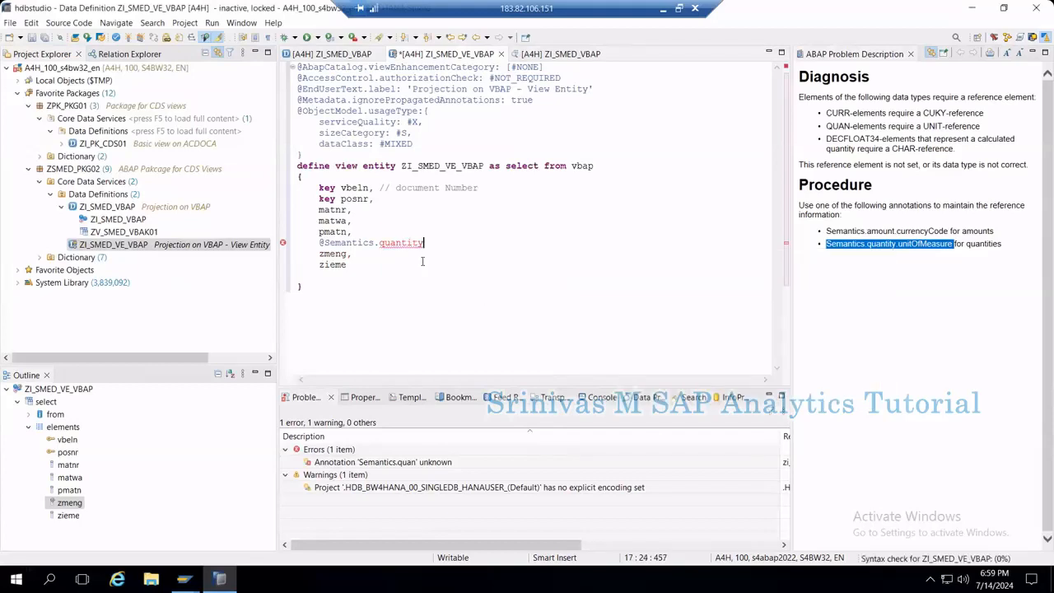
{"action": "type", "text": "."}
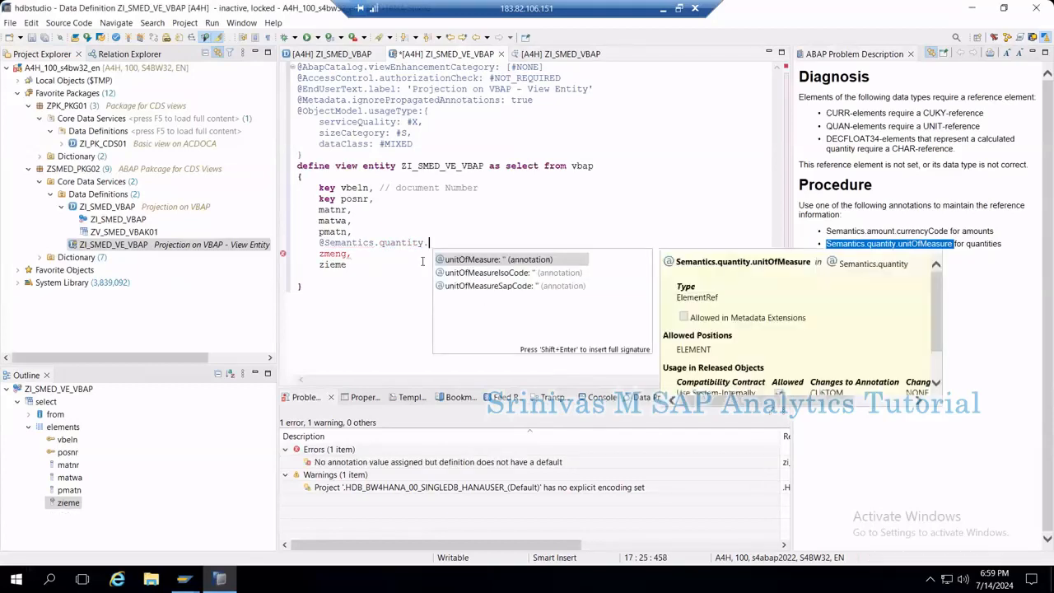
{"action": "type", "text": "unitOfMeasure: '"}
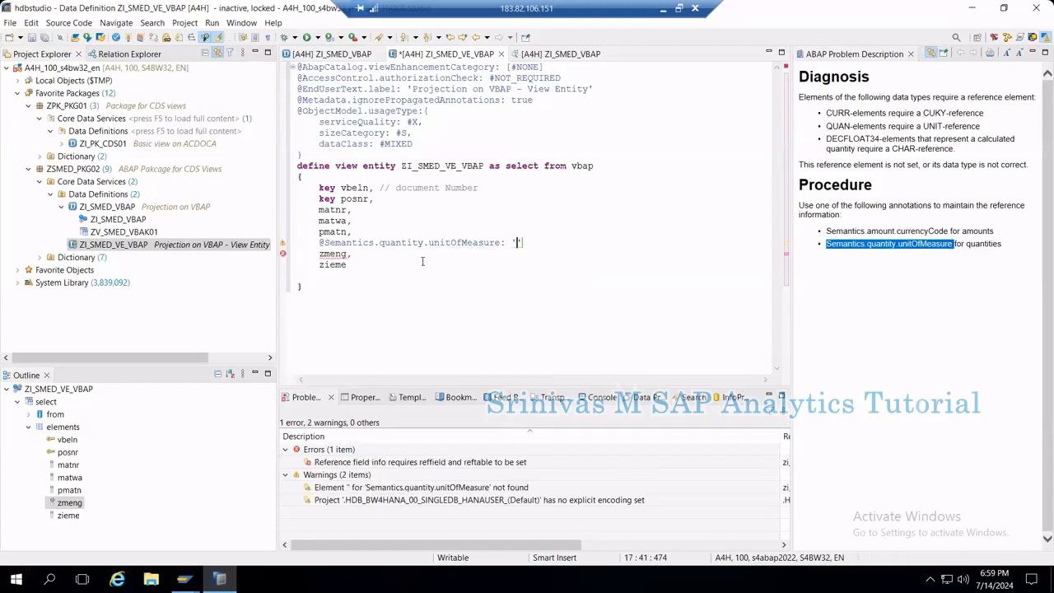
{"action": "mouse_move", "coordinate": [339, 254]}
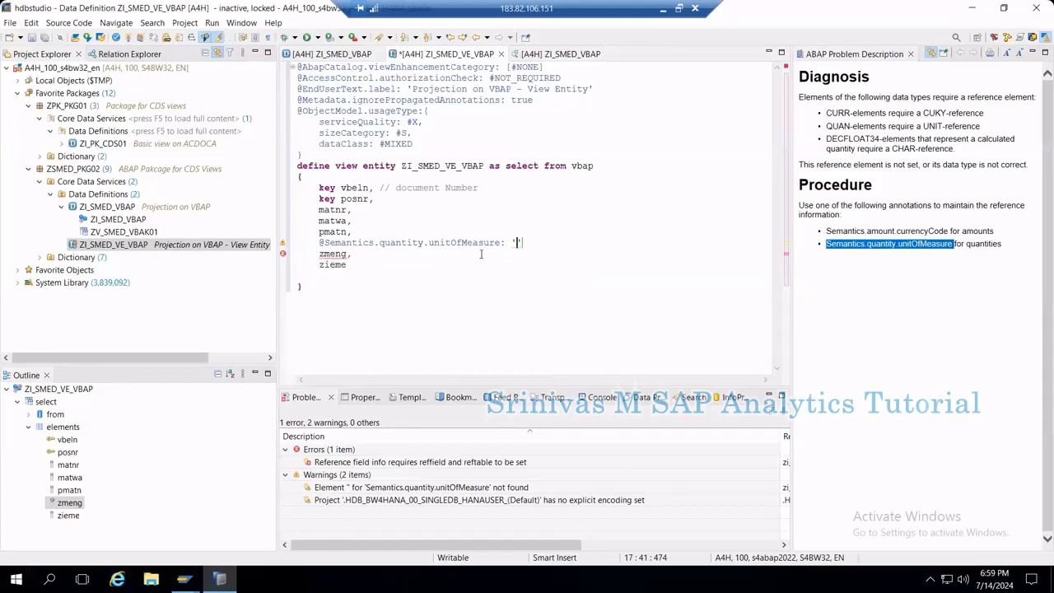
{"action": "type", "text": "zieme"}
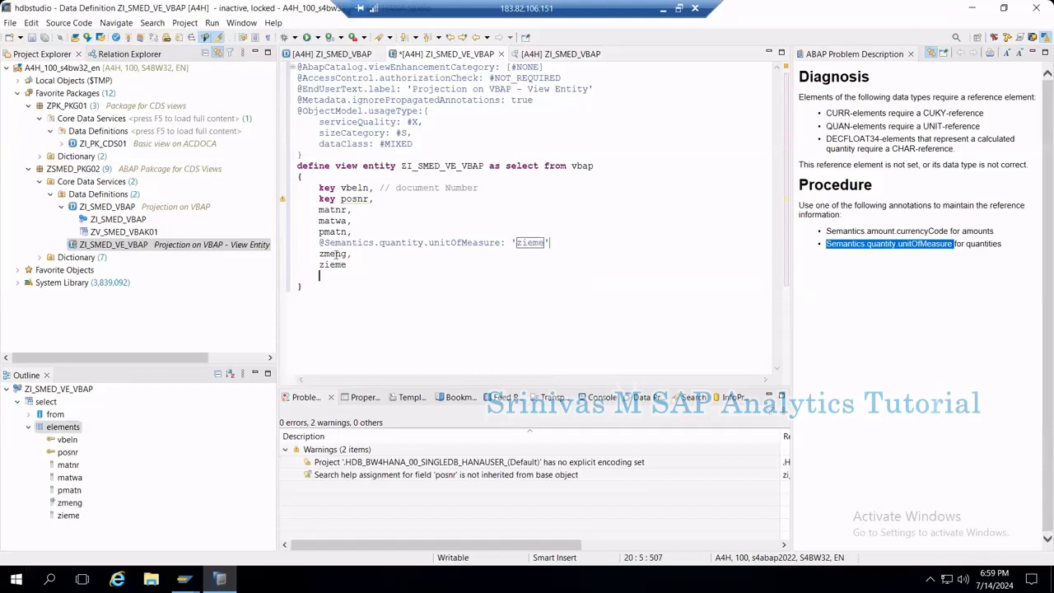
Activate ZI_SMED_VE_VBAP and bring up the Quantity & Currency Elements slide.
{"action": "double_click", "coordinate": [336, 254]}
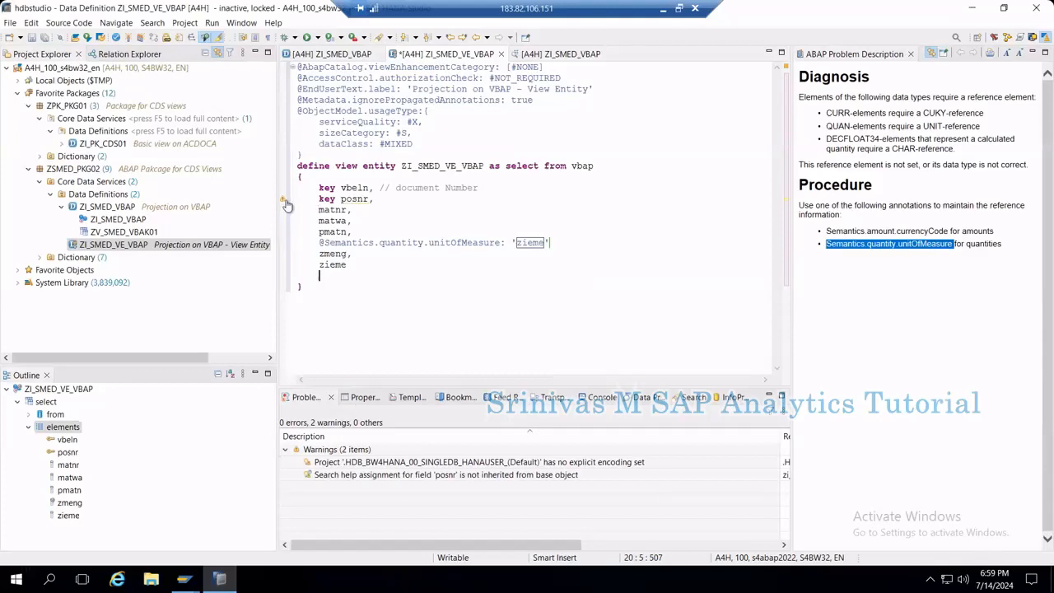
{"action": "mouse_move", "coordinate": [287, 205]}
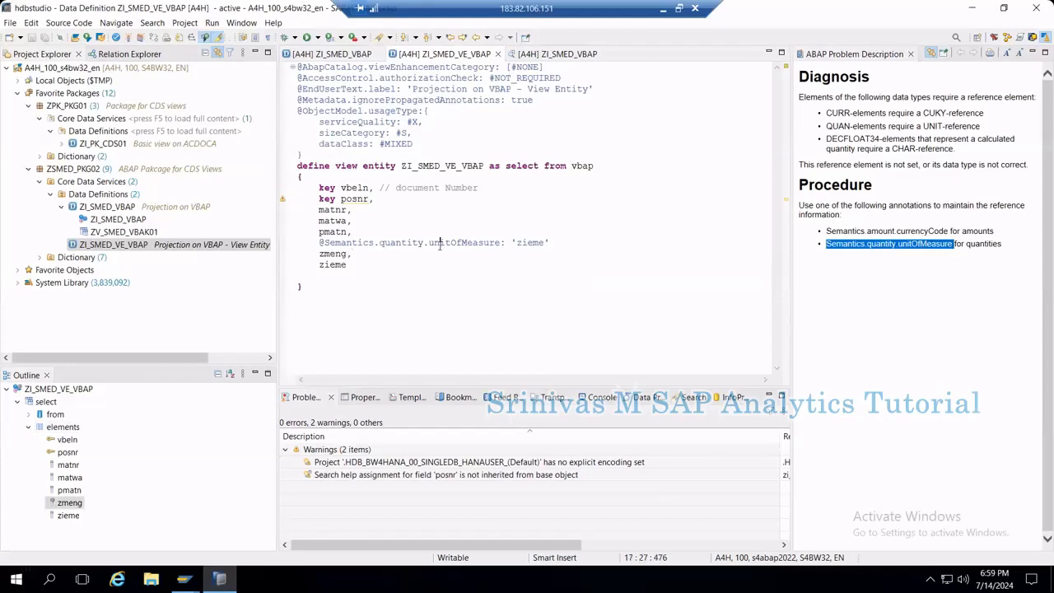
{"action": "mouse_move", "coordinate": [876, 502]}
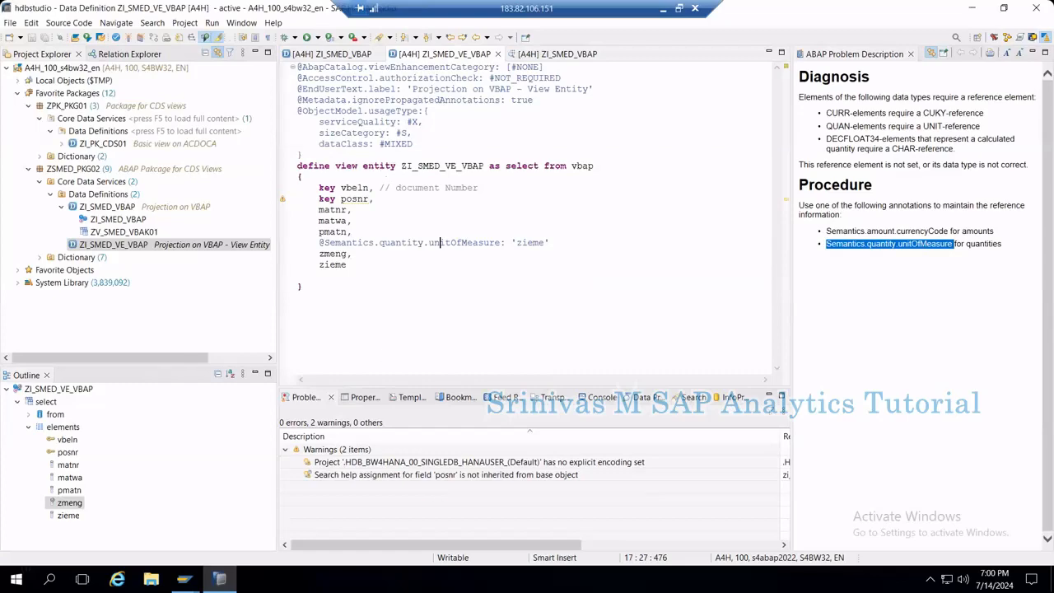
{"action": "left_click", "coordinate": [356, 580]}
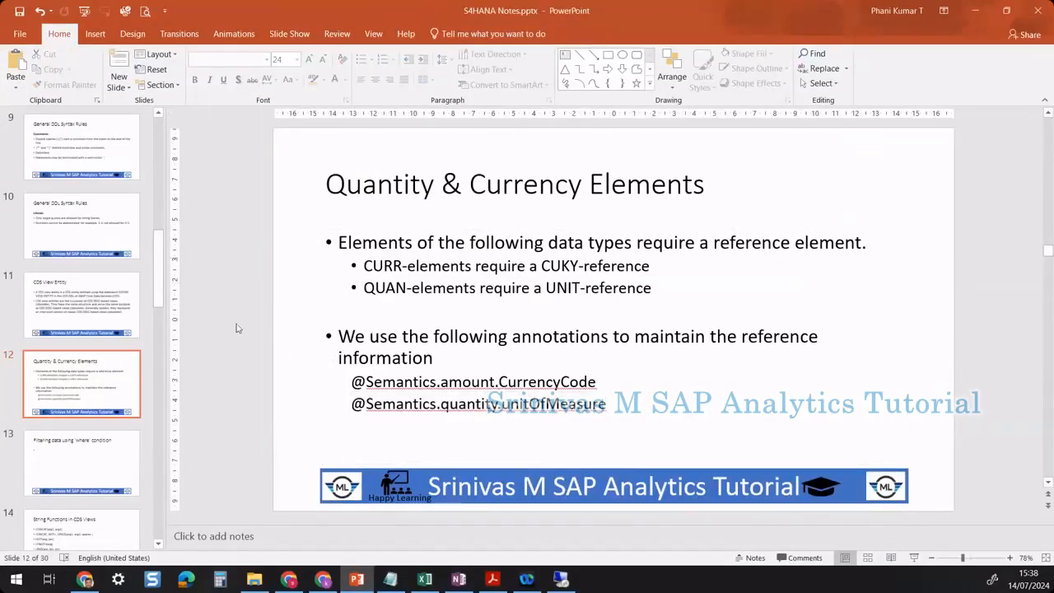
{"action": "mouse_move", "coordinate": [79, 397]}
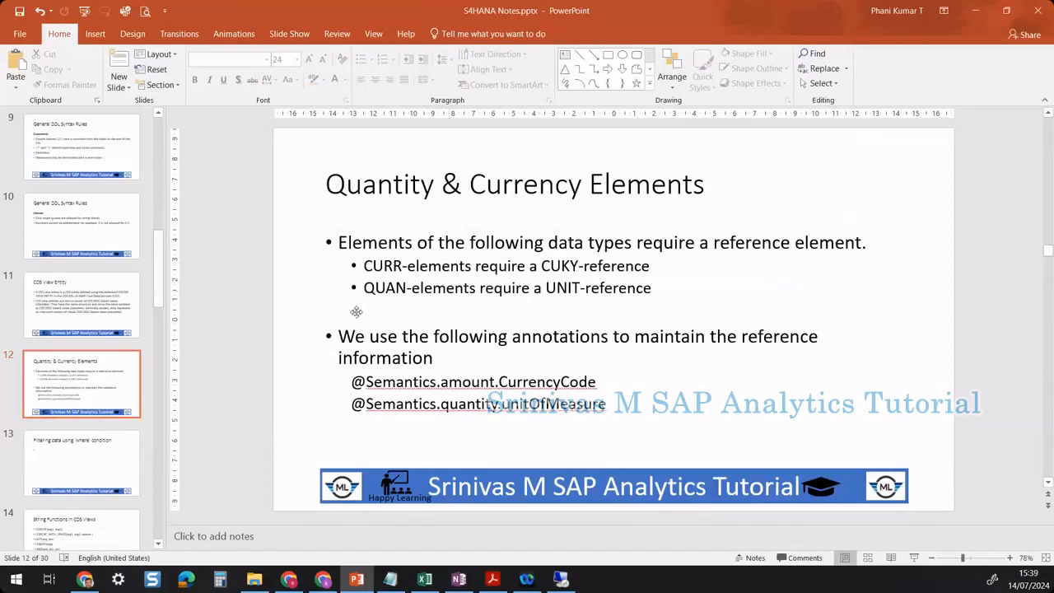
{"action": "mouse_move", "coordinate": [69, 342]}
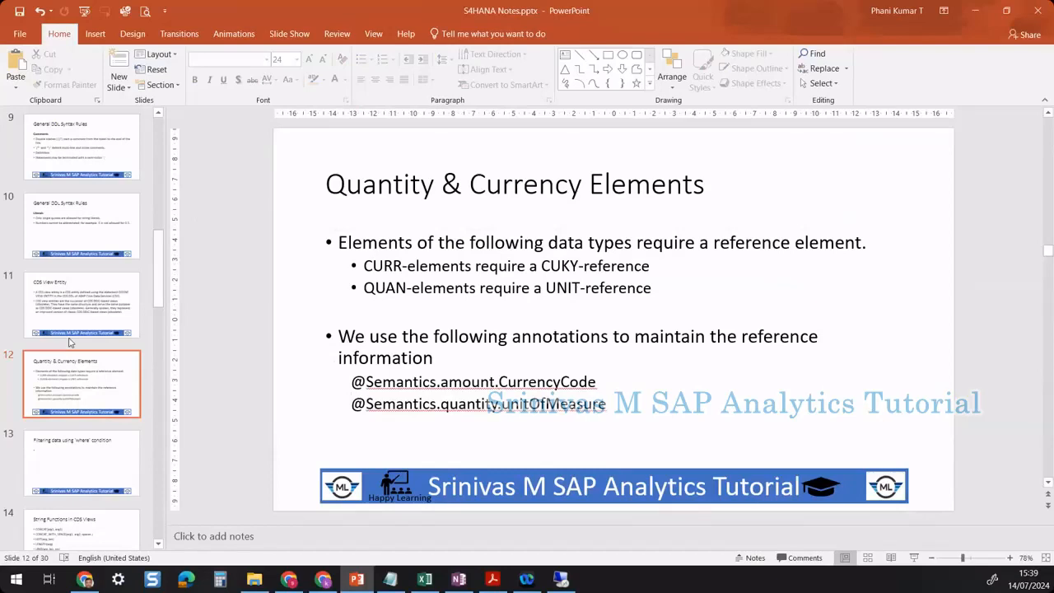
{"action": "mouse_move", "coordinate": [84, 376]}
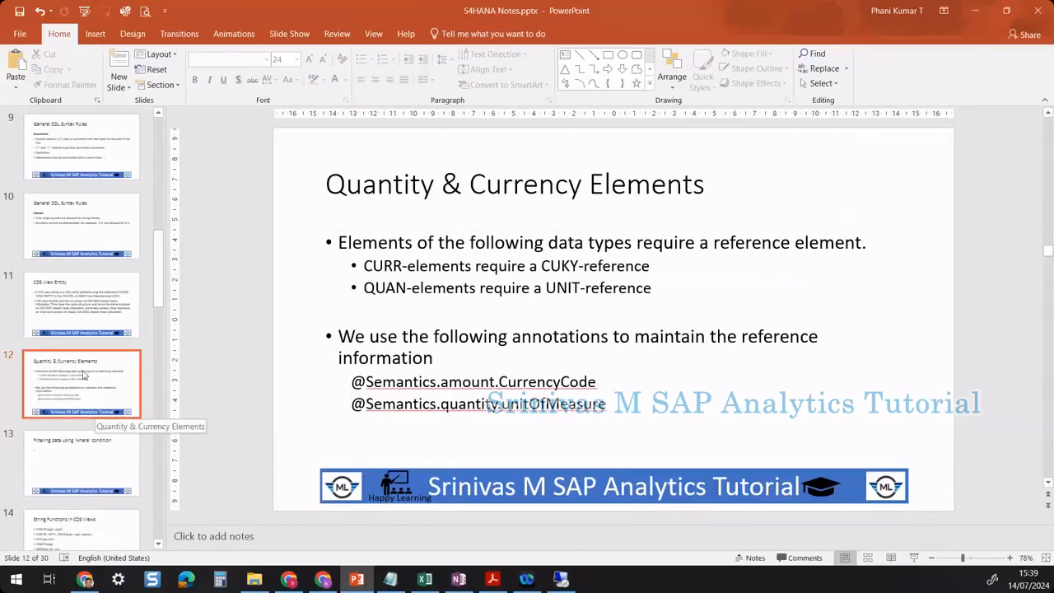